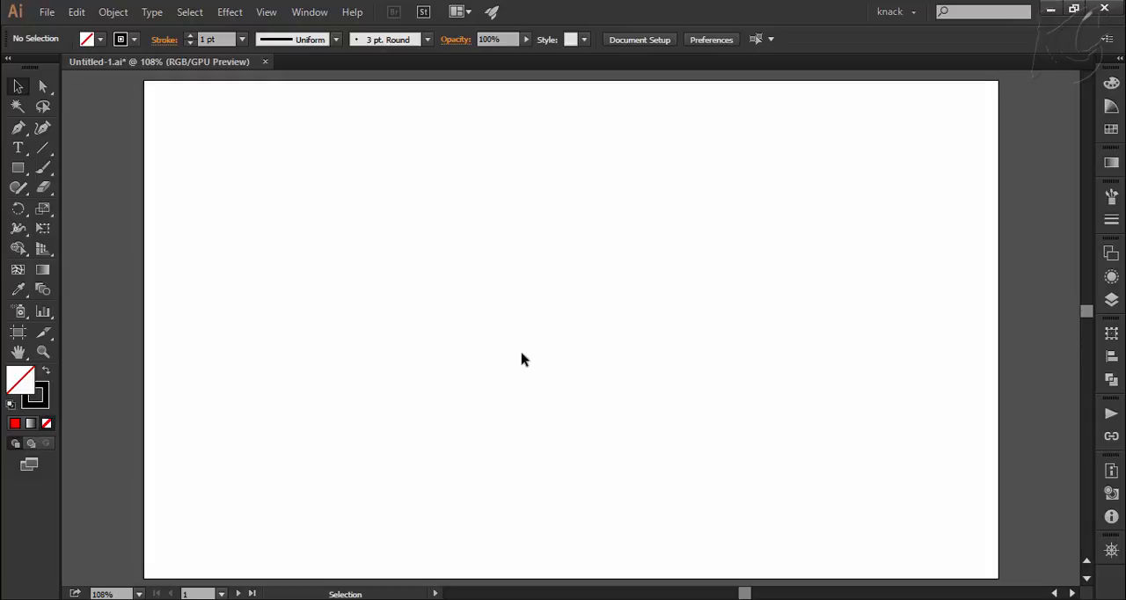
pyautogui.moveTo(507, 352)
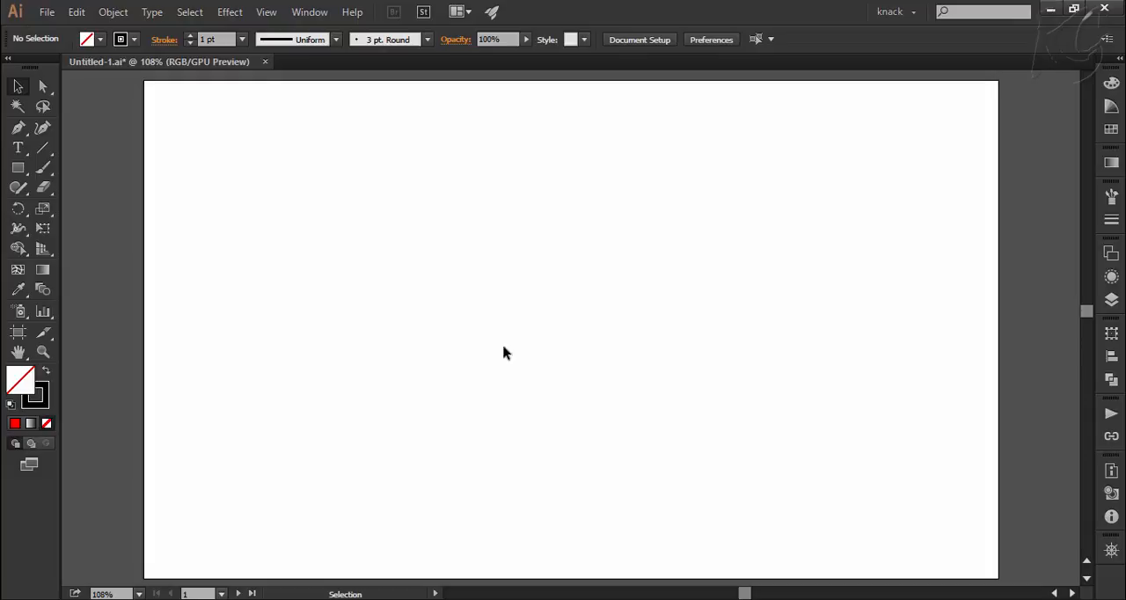
# Tour the Control bar's stroke colour, weight list and Stroke options panel.
pyautogui.click(120, 38)
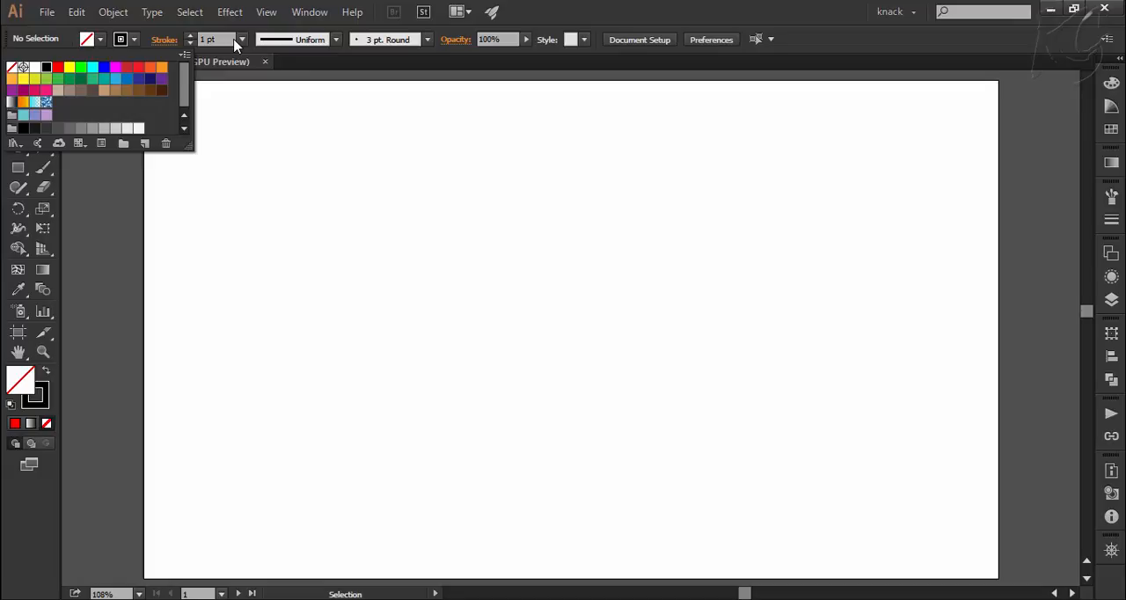
pyautogui.click(243, 39)
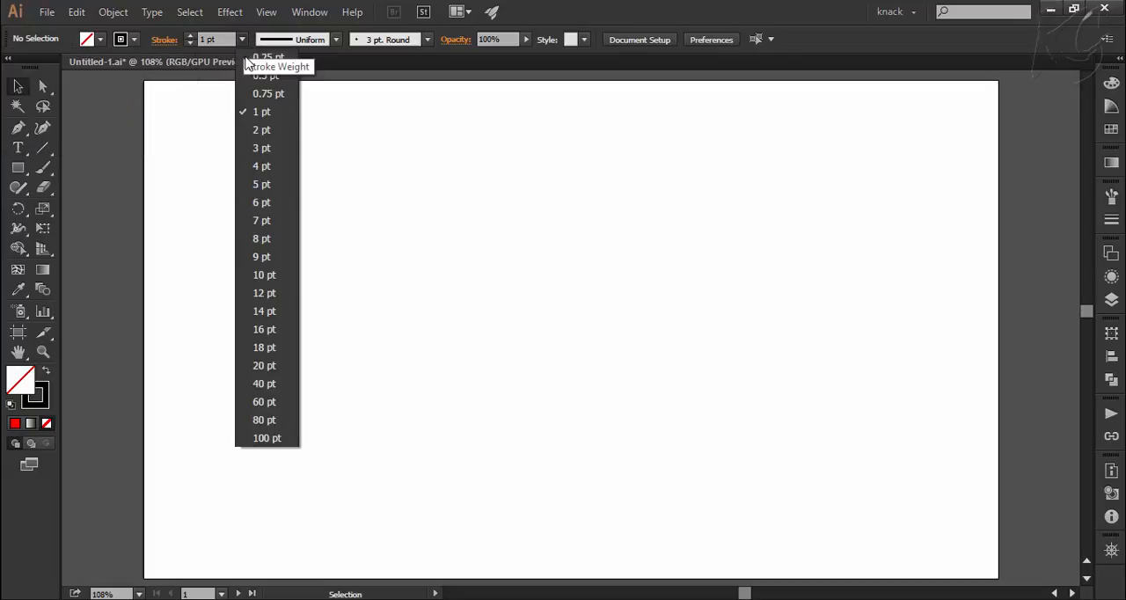
pyautogui.moveTo(333, 56)
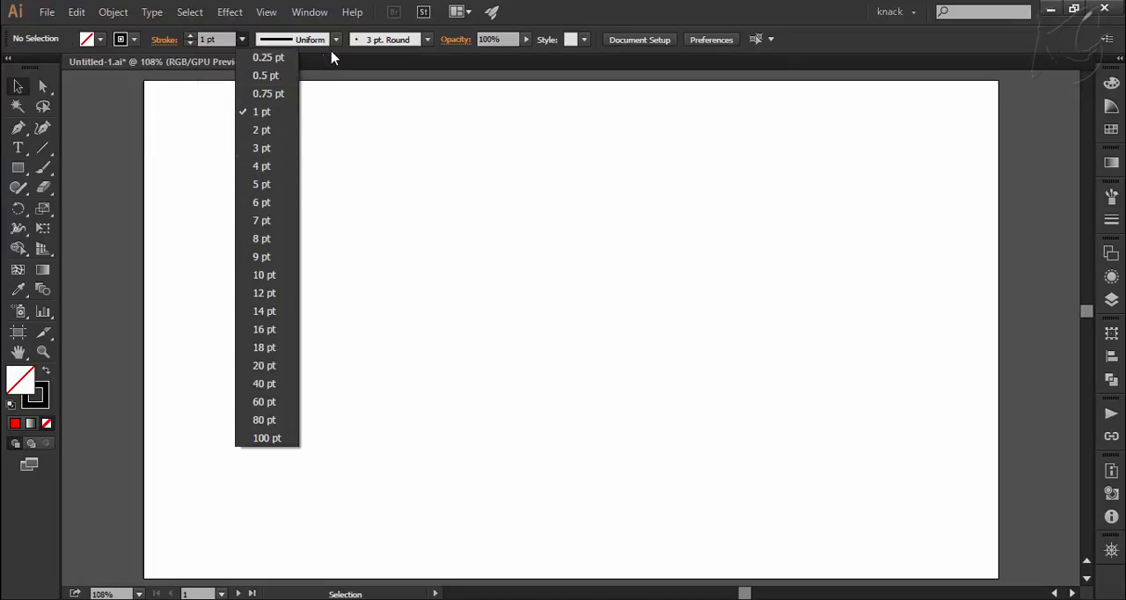
pyautogui.click(336, 39)
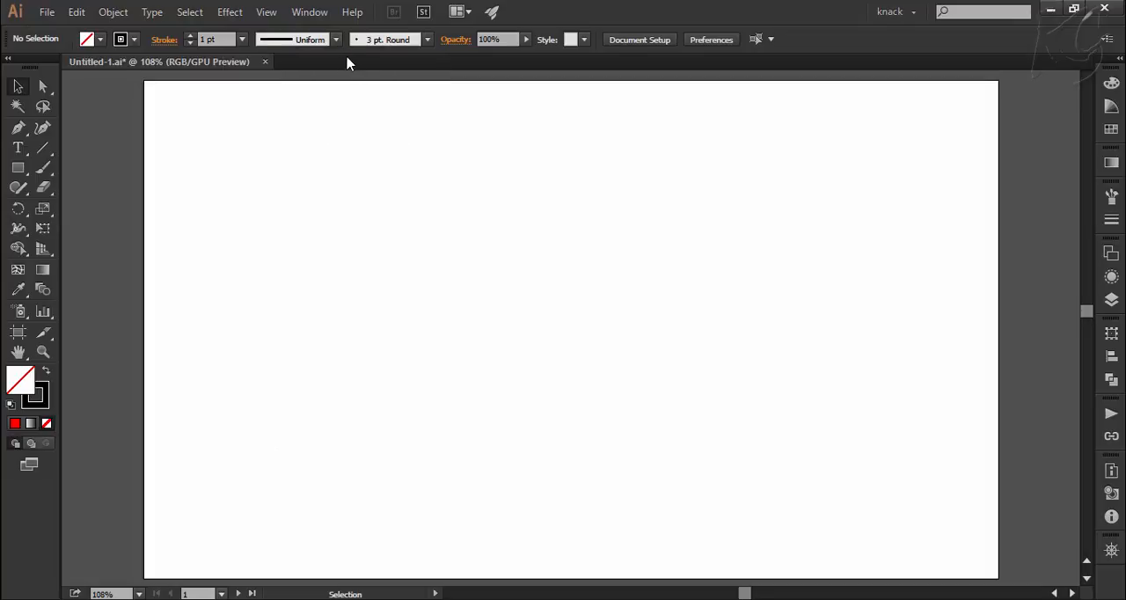
pyautogui.click(164, 39)
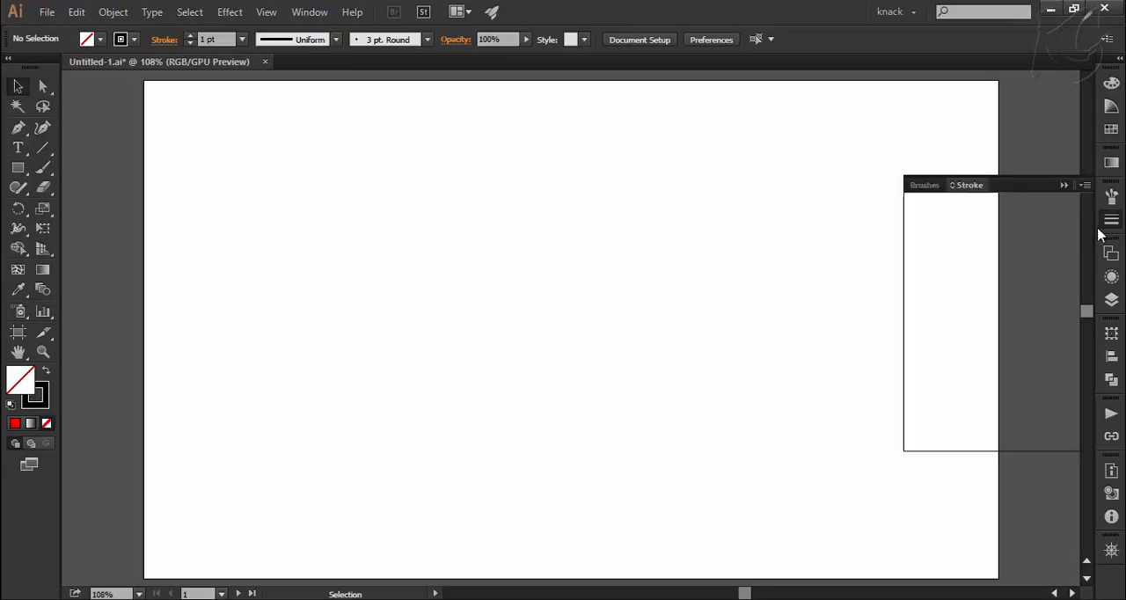
pyautogui.click(968, 185)
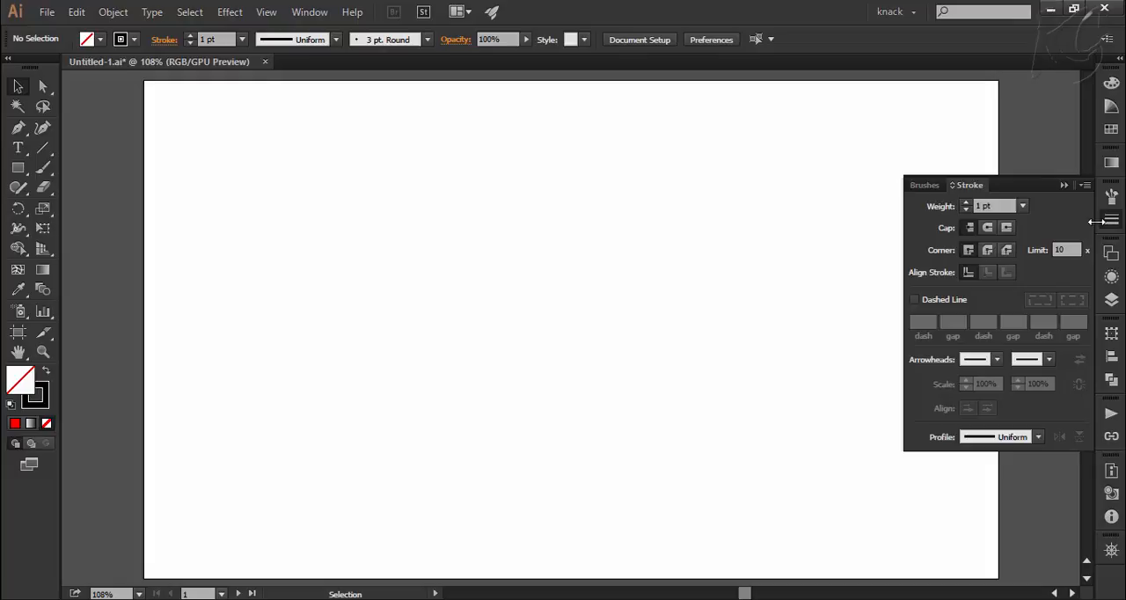
pyautogui.click(310, 11)
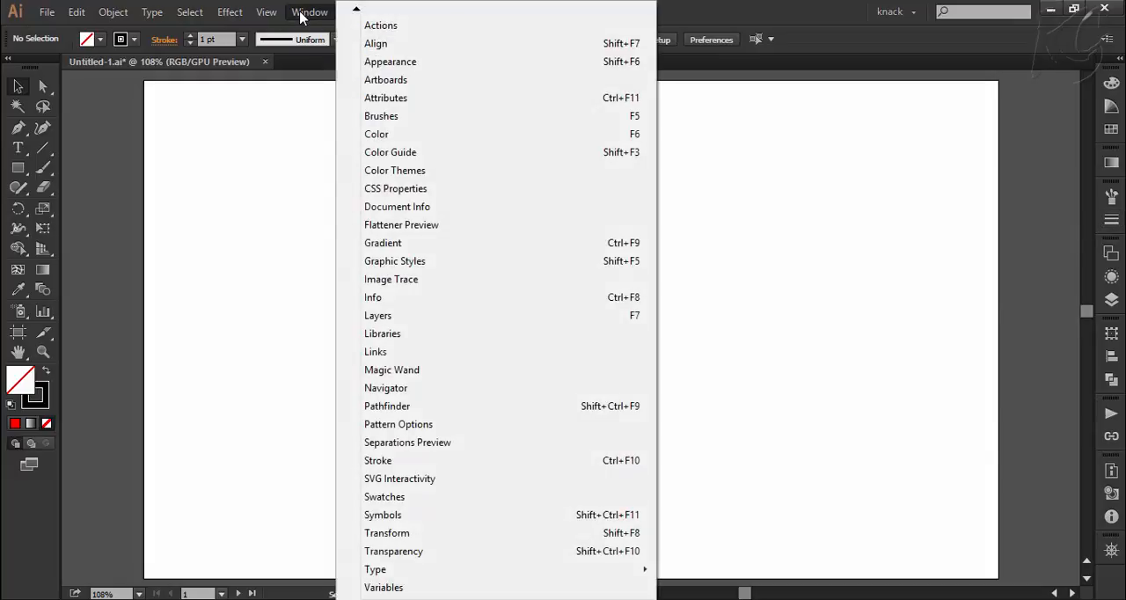
pyautogui.moveTo(407, 461)
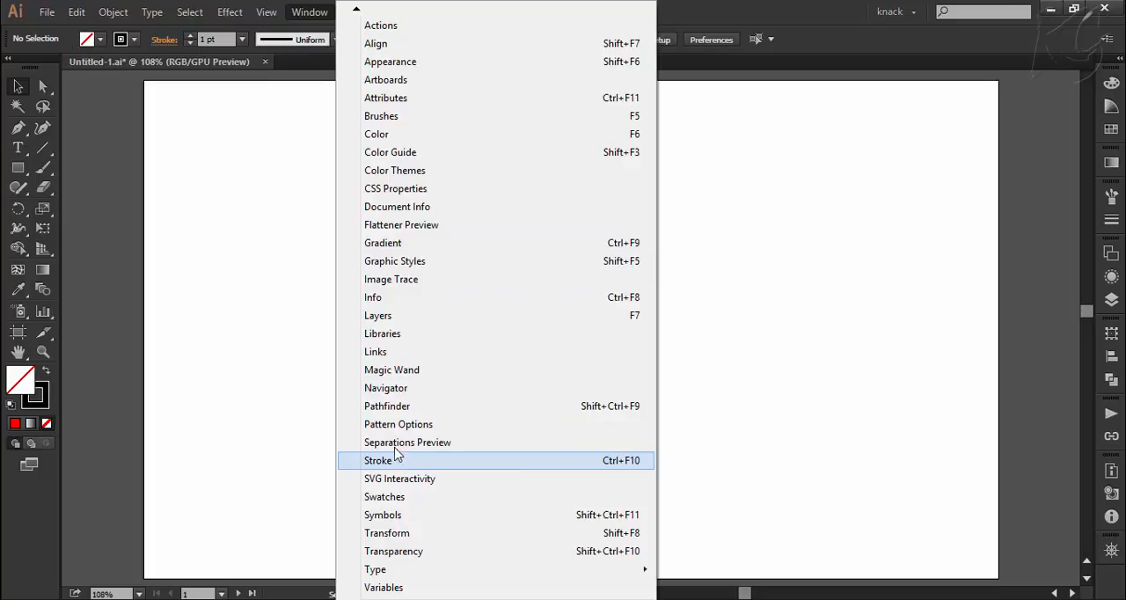
pyautogui.click(378, 461)
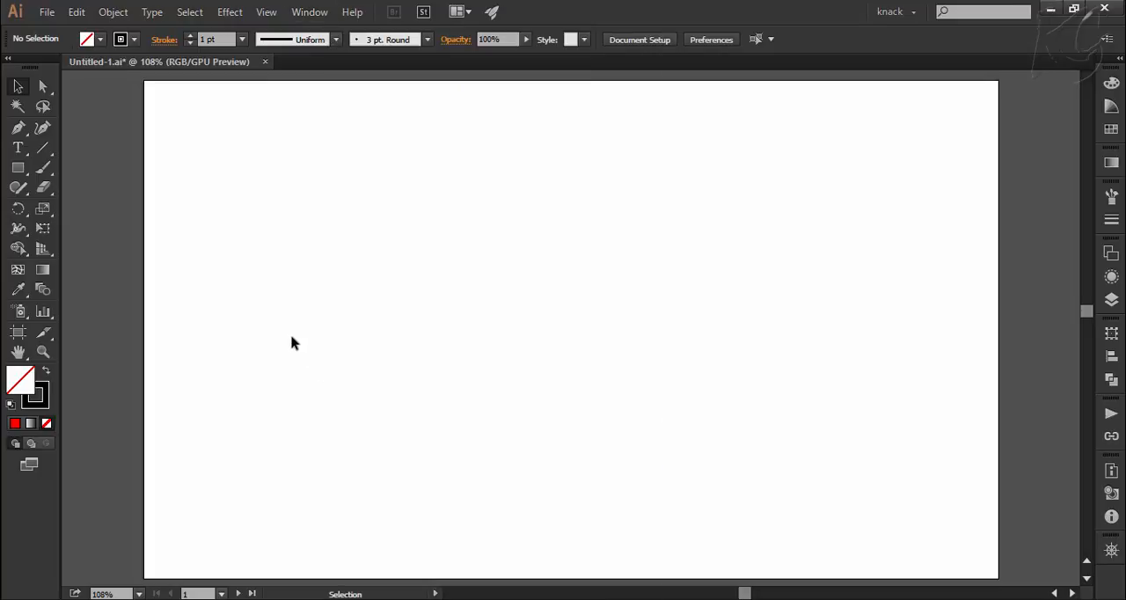
pyautogui.moveTo(271, 335)
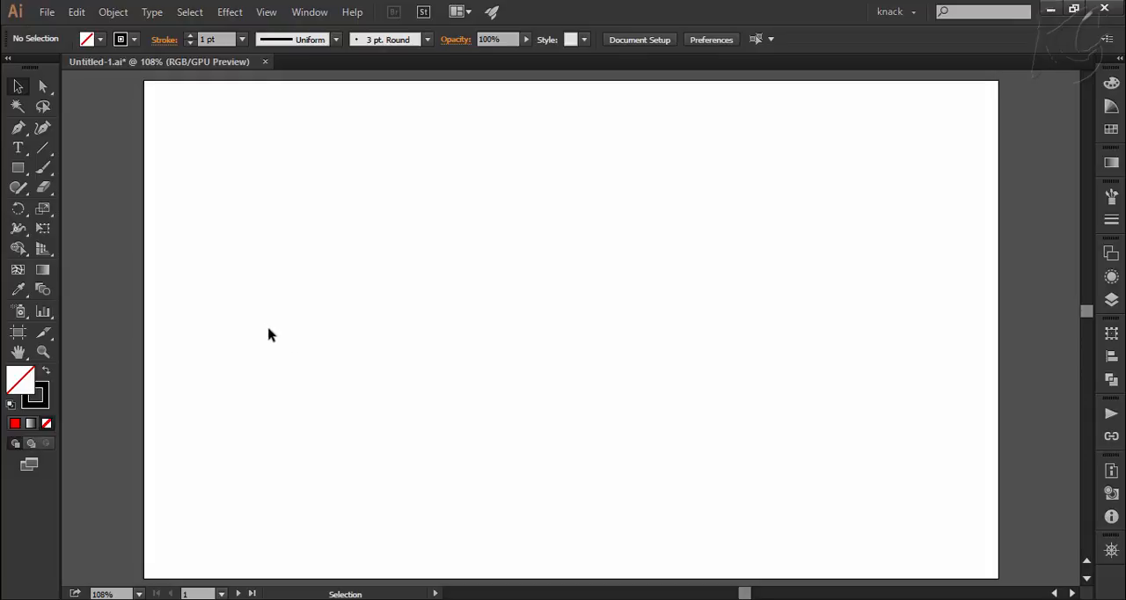
# Draw a 200 pt red square by exact dimensions and remove its outline.
pyautogui.click(18, 167)
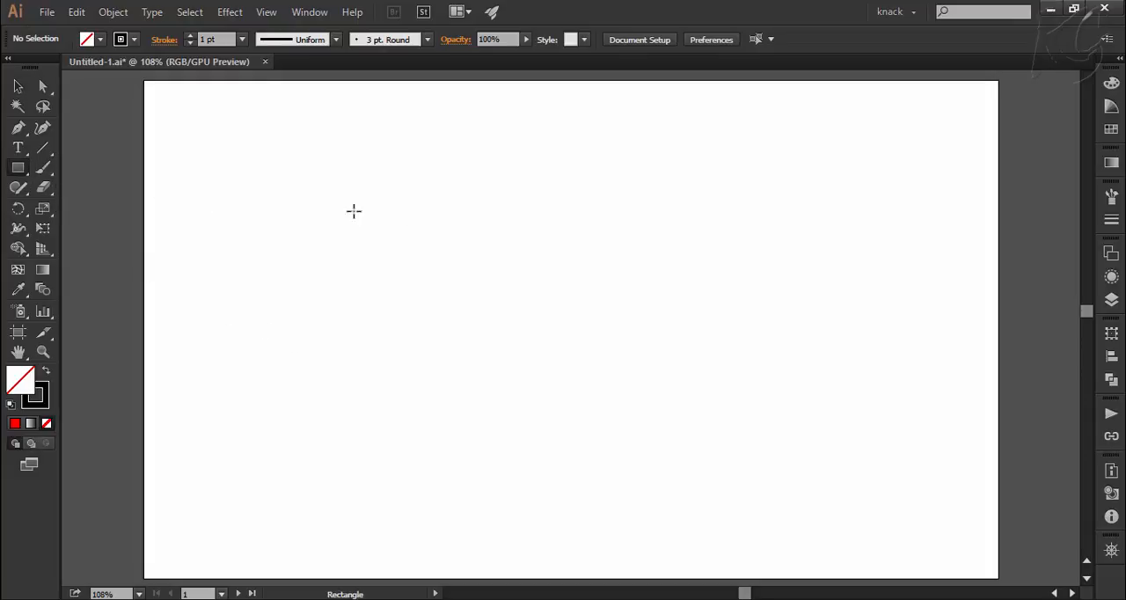
pyautogui.click(353, 211)
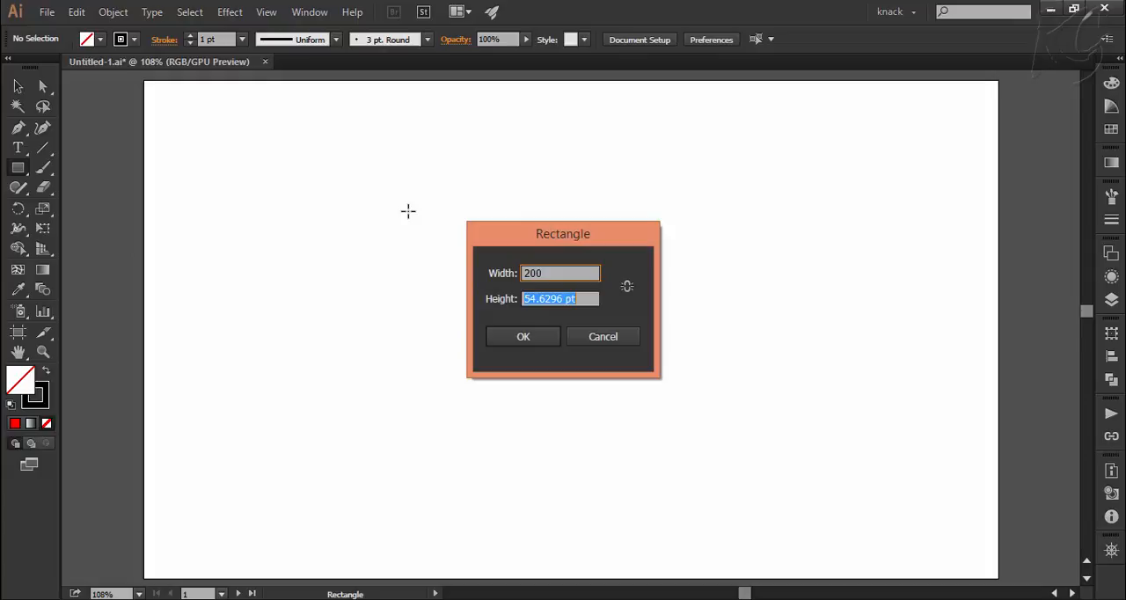
pyautogui.click(522, 336)
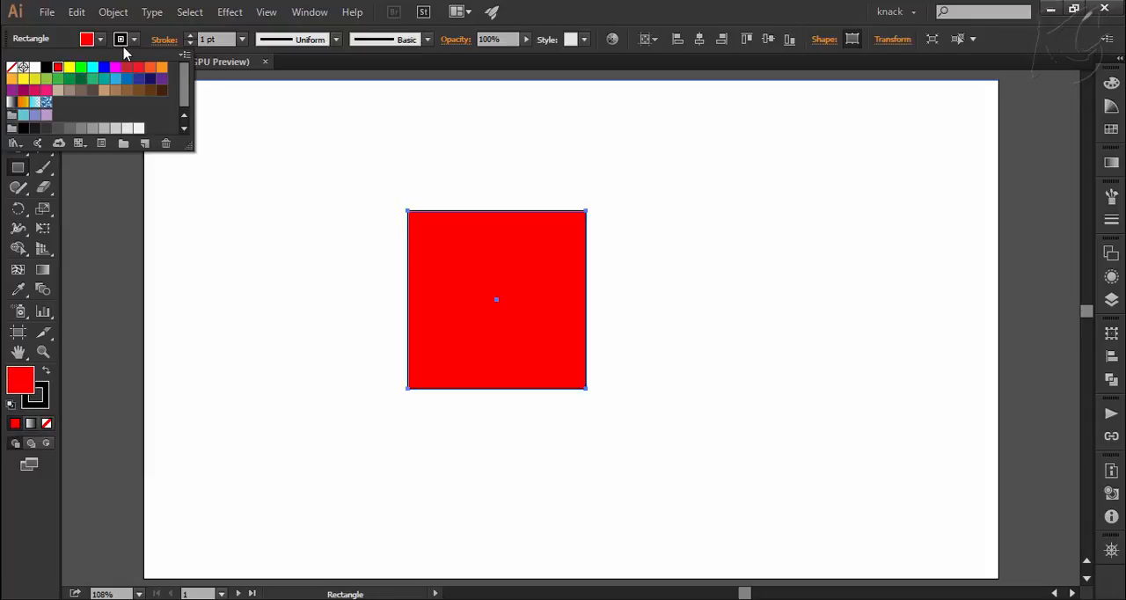
pyautogui.moveTo(134, 52)
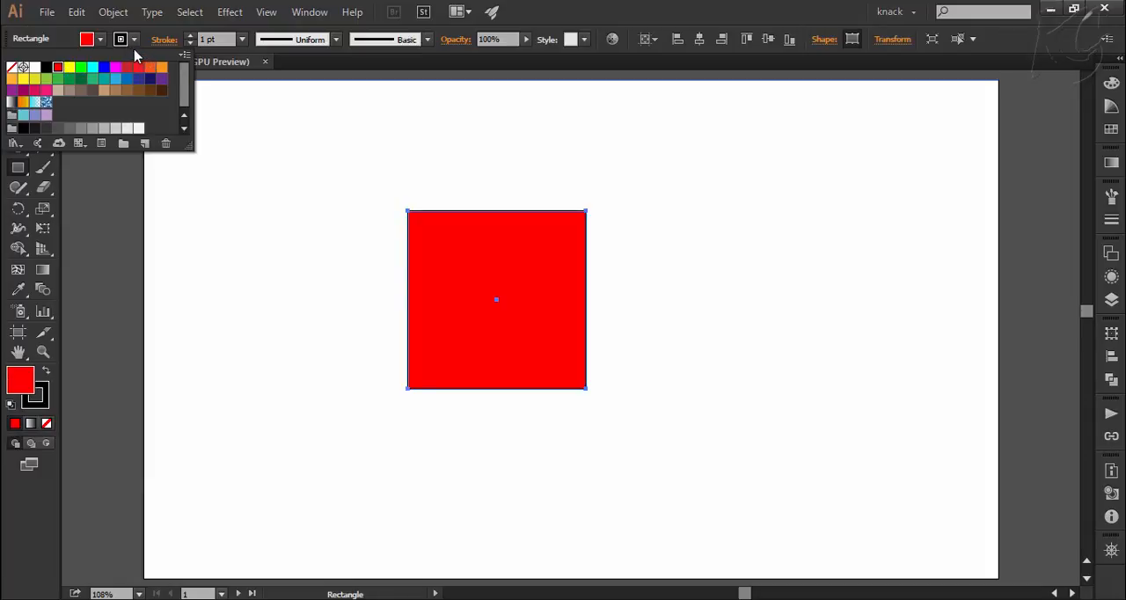
pyautogui.click(161, 51)
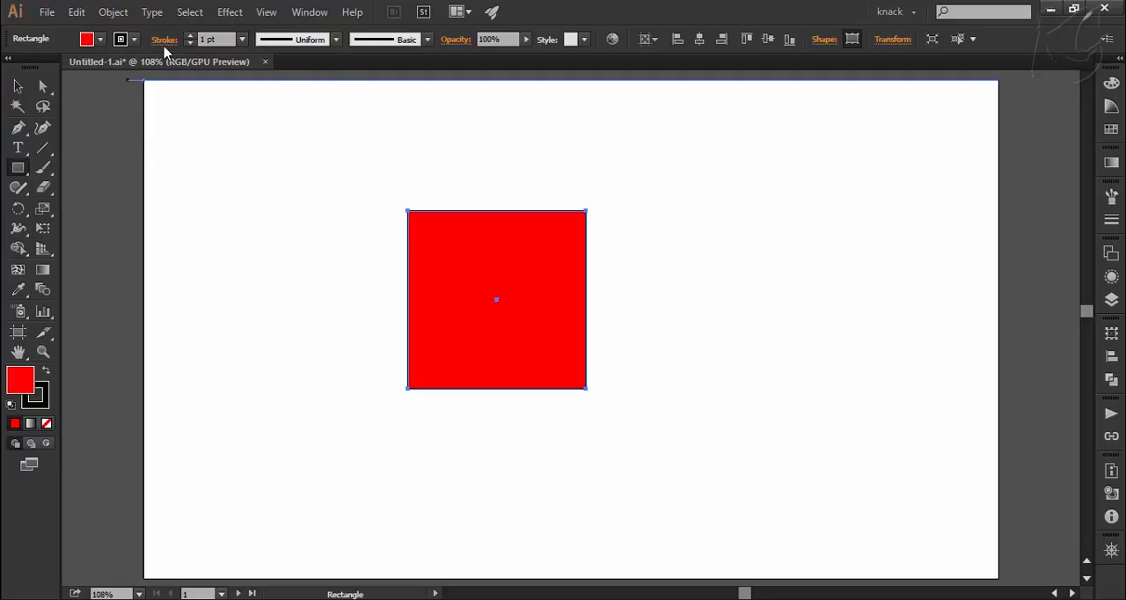
pyautogui.moveTo(227, 51)
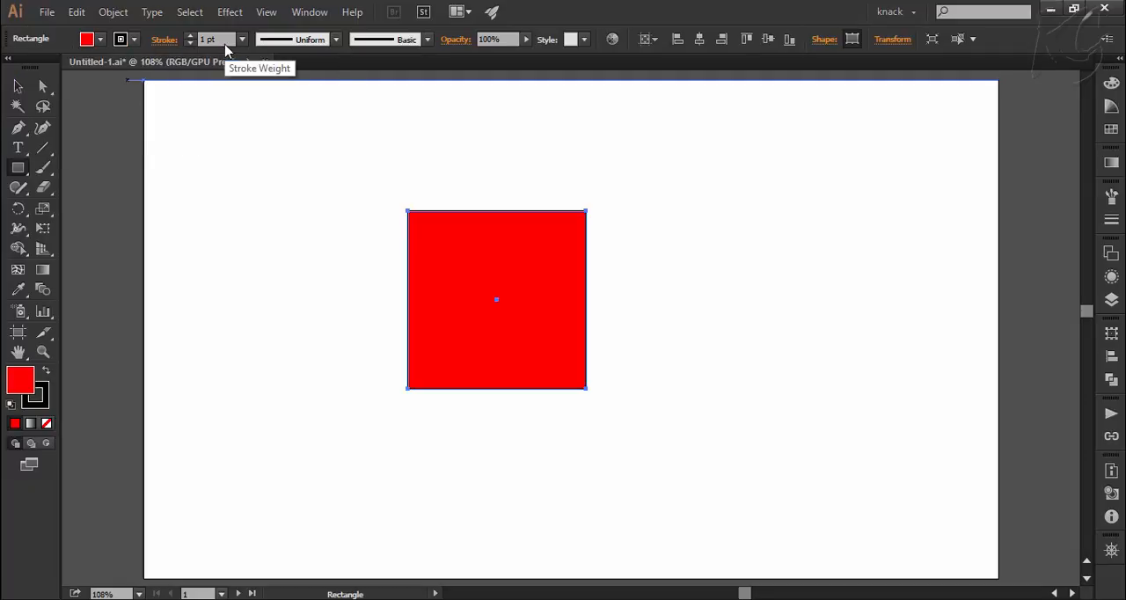
pyautogui.click(134, 39)
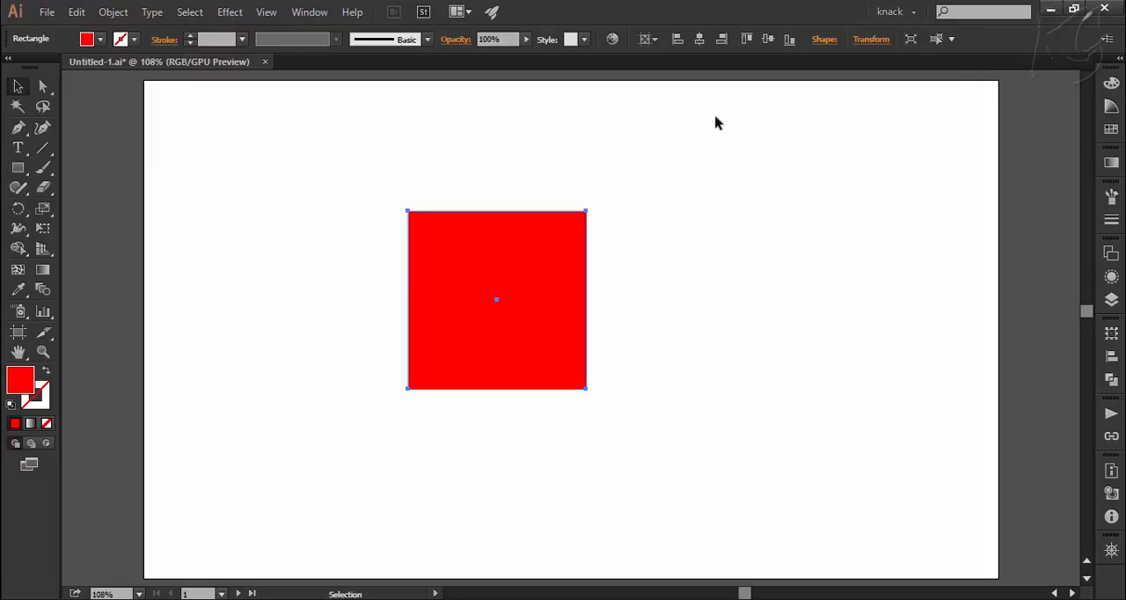
# Give the square a 10 pt stroke and check its 200 pt size in the Transform panel.
pyautogui.click(871, 39)
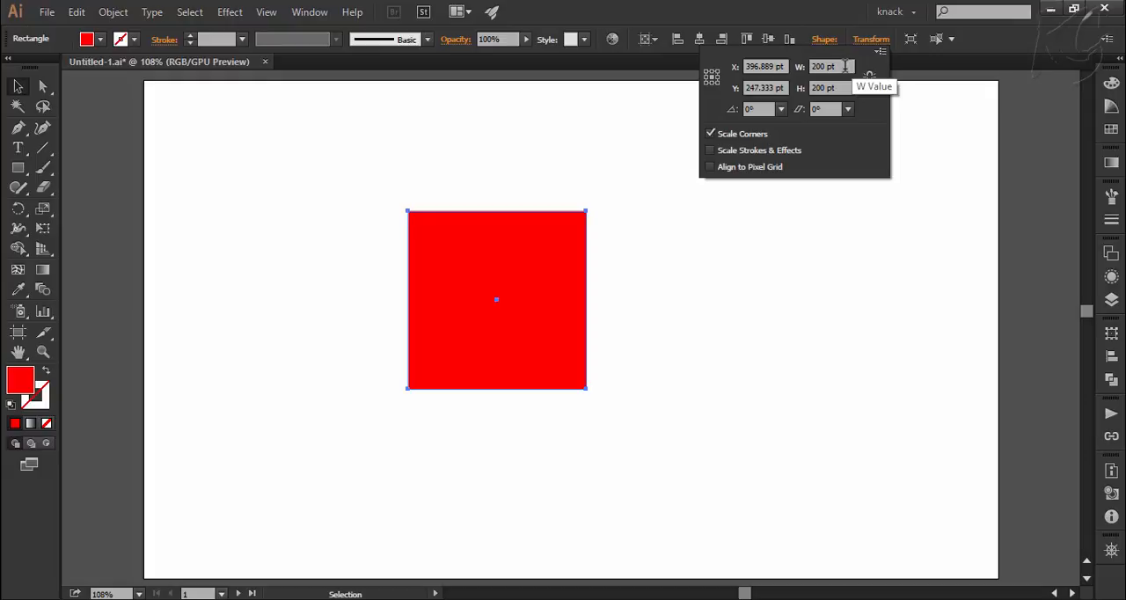
pyautogui.moveTo(848, 88)
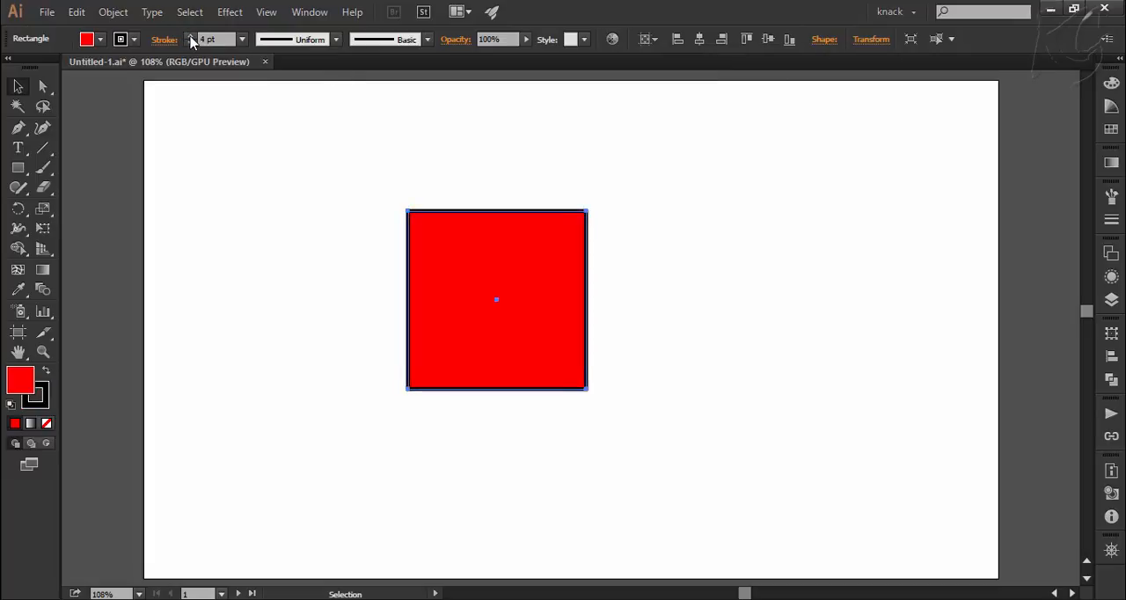
pyautogui.write('10')
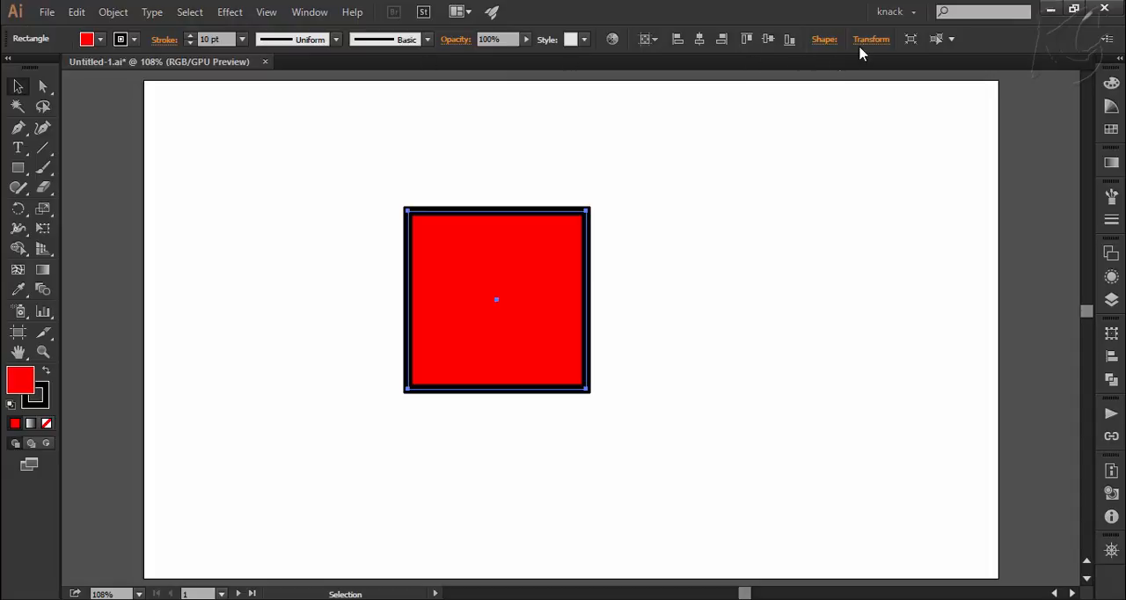
pyautogui.click(871, 38)
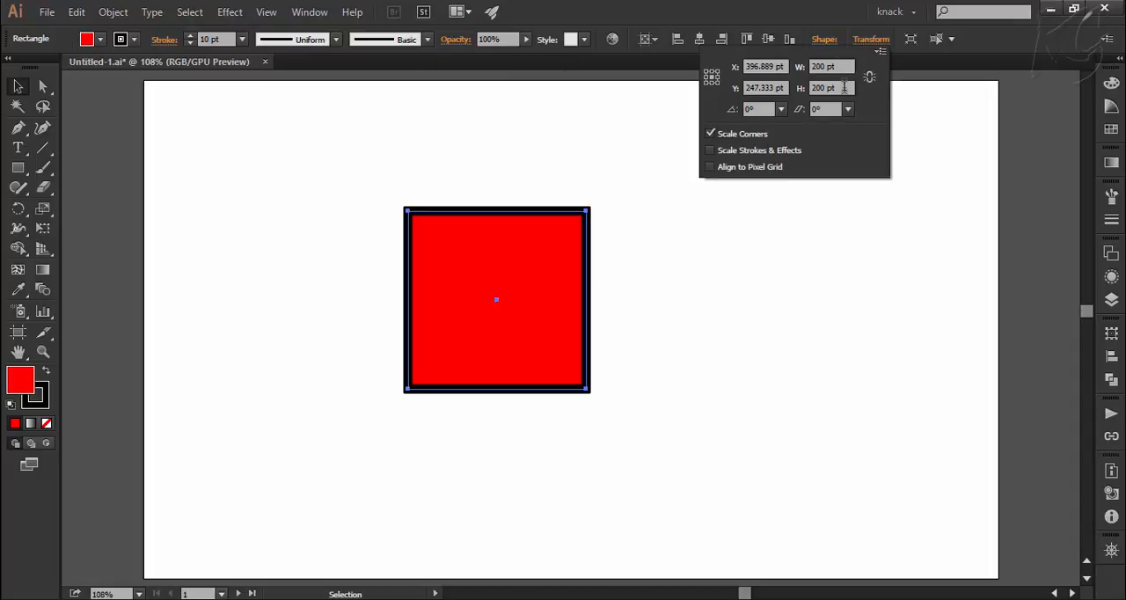
pyautogui.moveTo(841, 102)
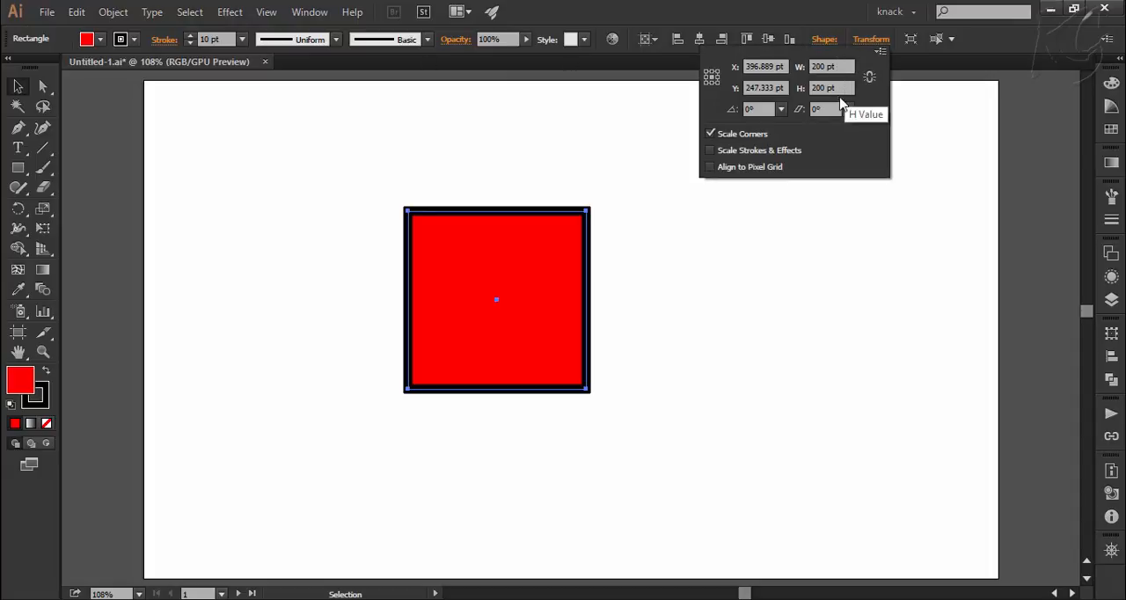
pyautogui.moveTo(748, 260)
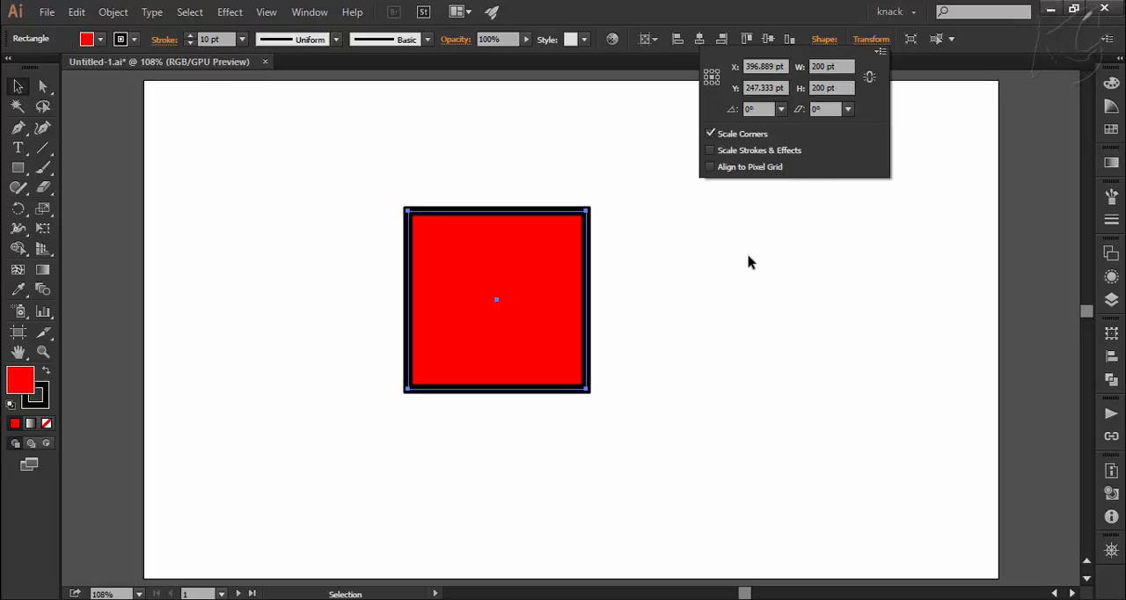
pyautogui.moveTo(742, 266)
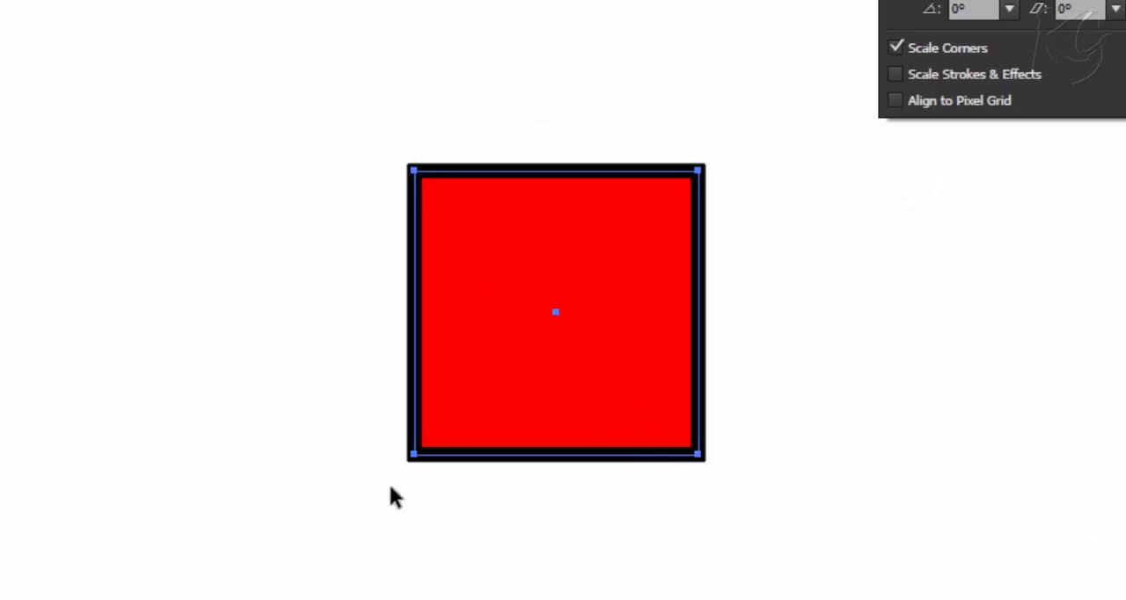
pyautogui.moveTo(401, 457)
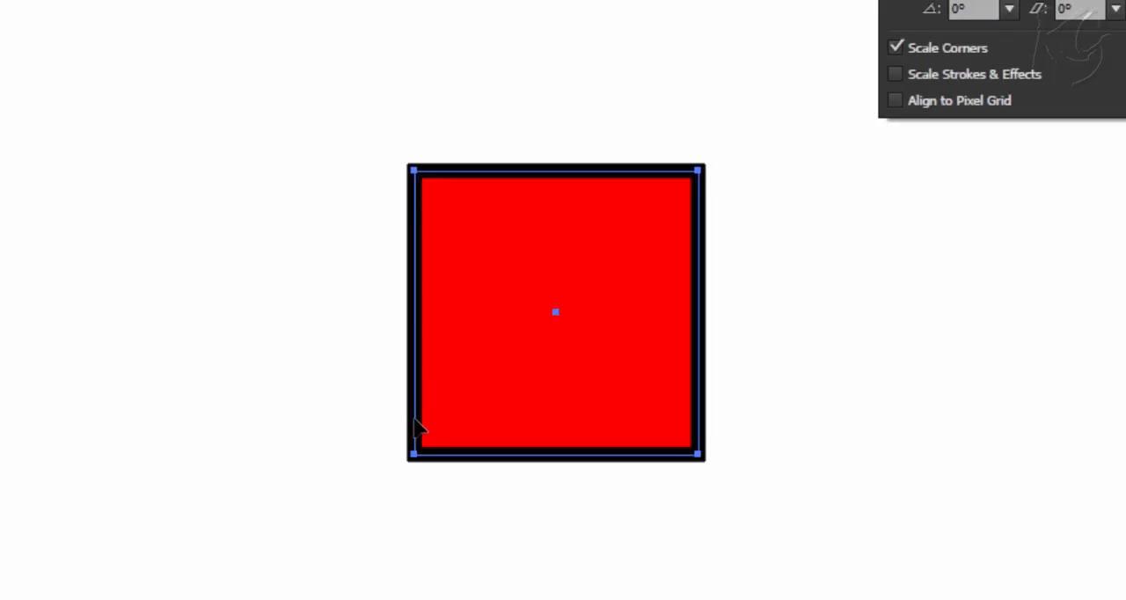
pyautogui.moveTo(426, 350)
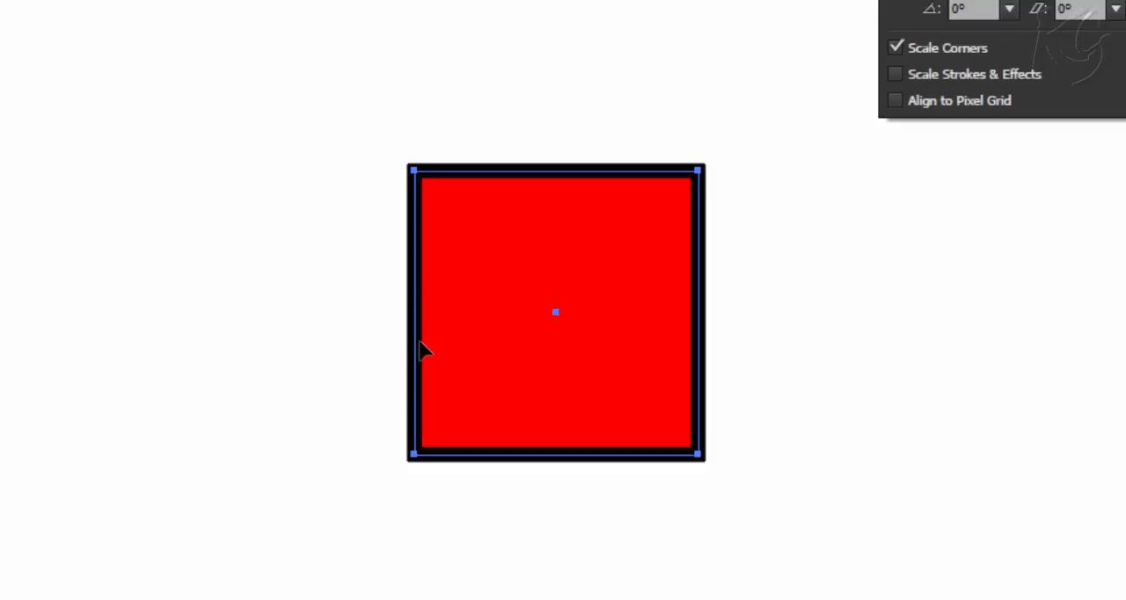
pyautogui.moveTo(415, 480)
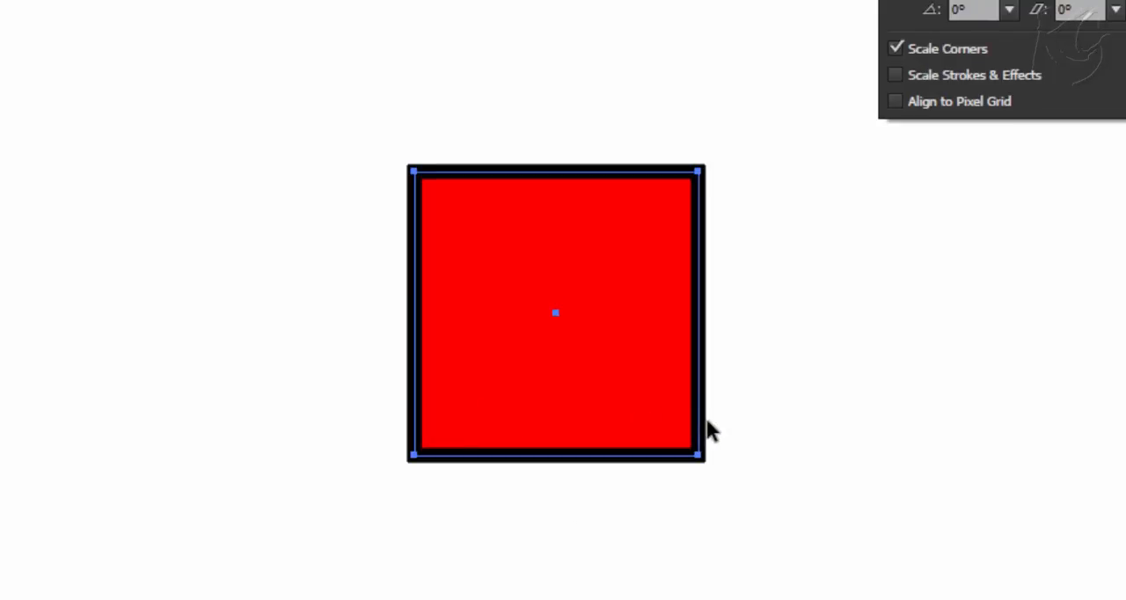
pyautogui.moveTo(714, 454)
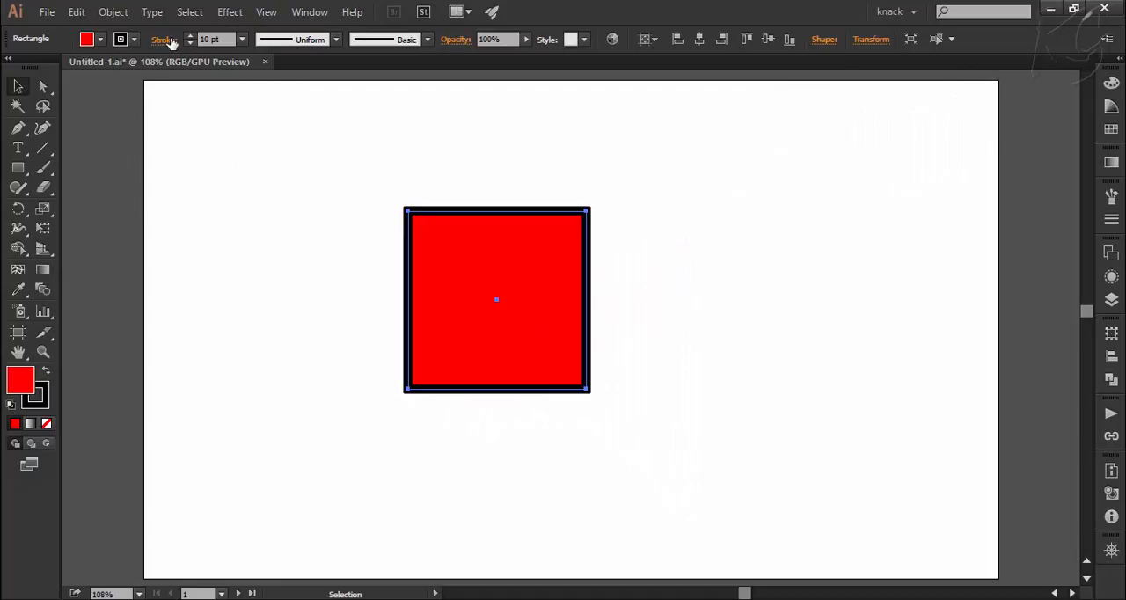
# Align the square's 10 pt stroke to the inside of its edge.
pyautogui.click(162, 38)
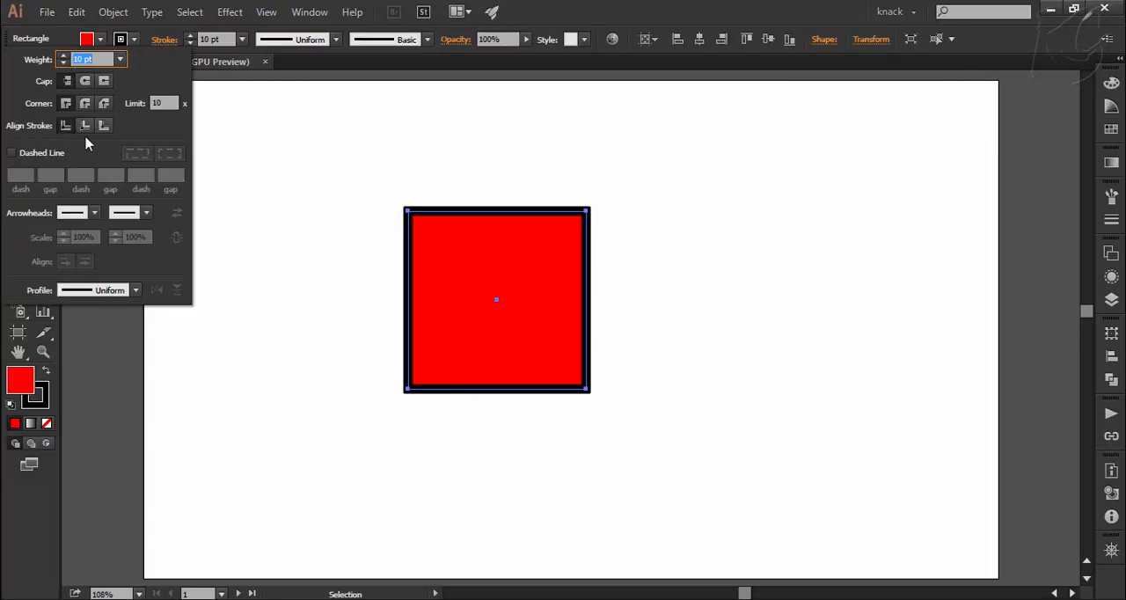
pyautogui.moveTo(65, 124)
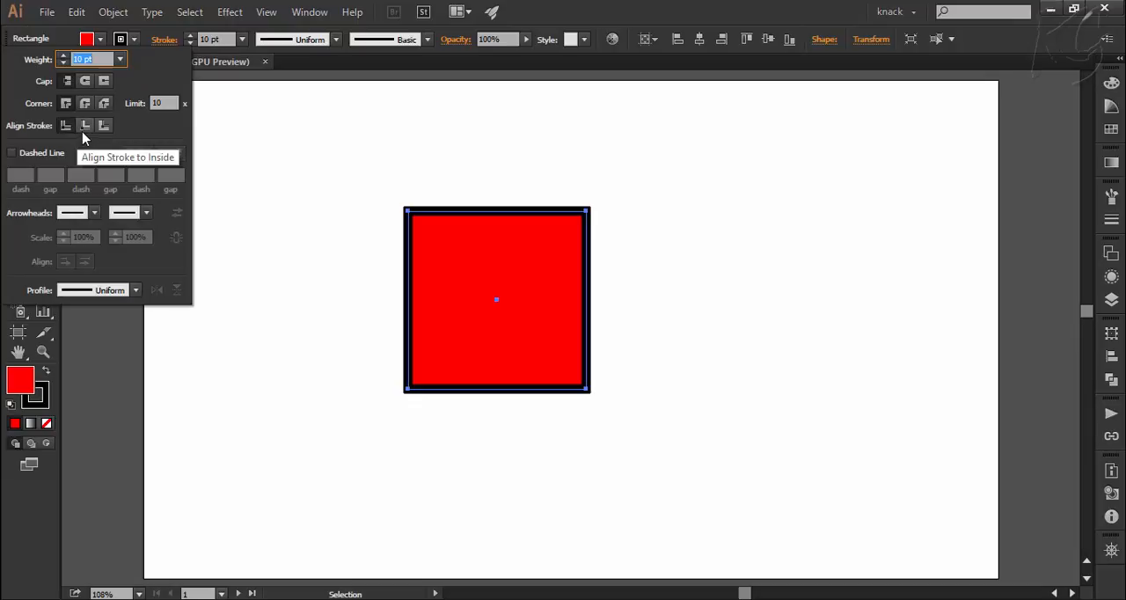
pyautogui.moveTo(88, 132)
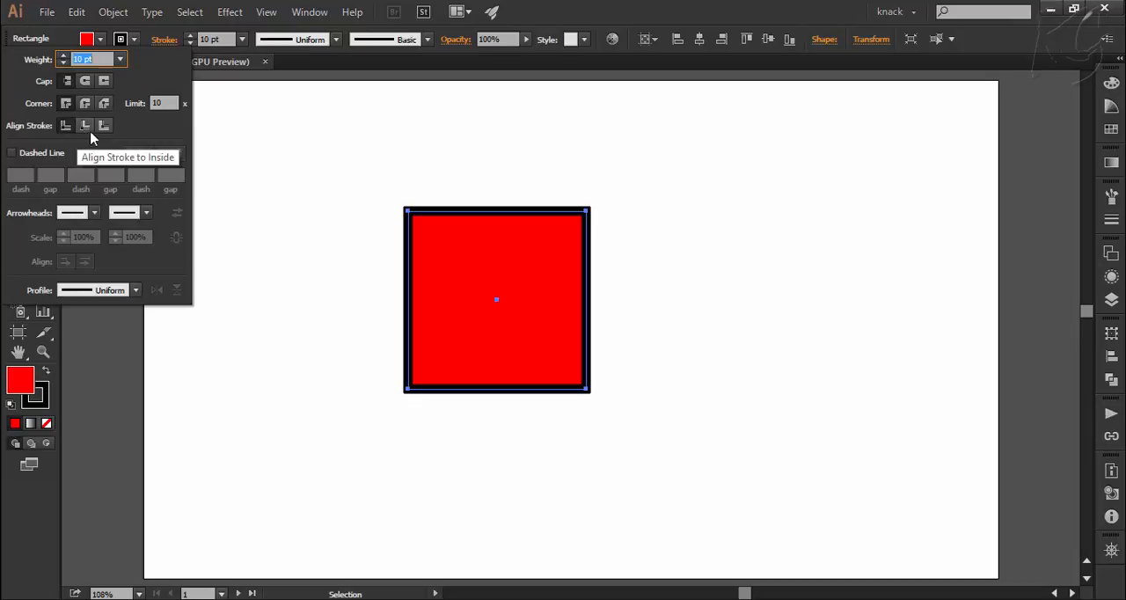
pyautogui.moveTo(104, 125)
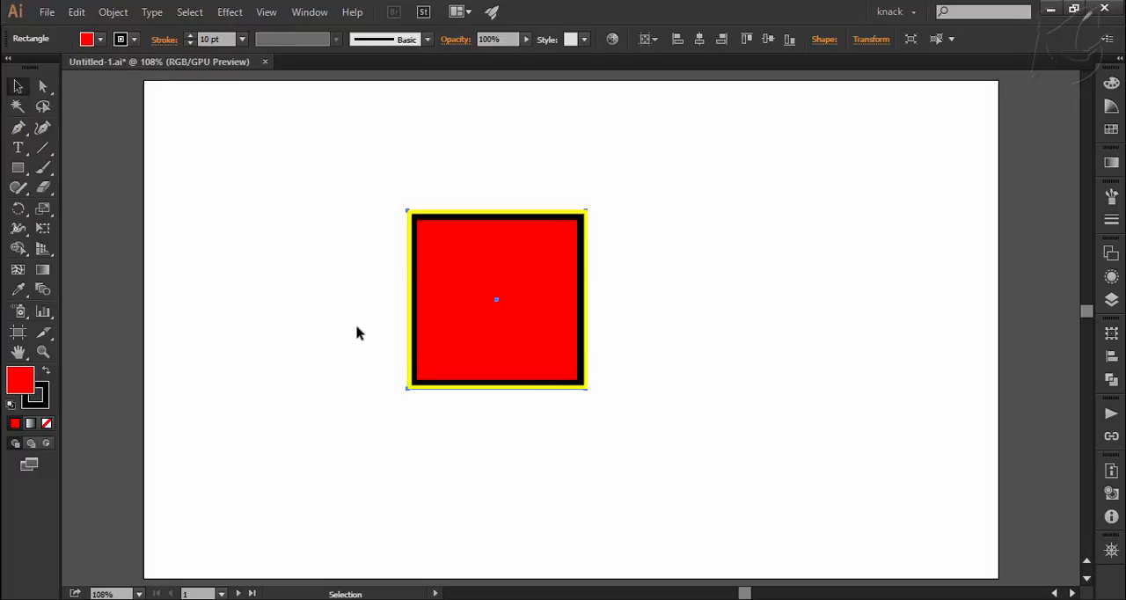
pyautogui.click(164, 38)
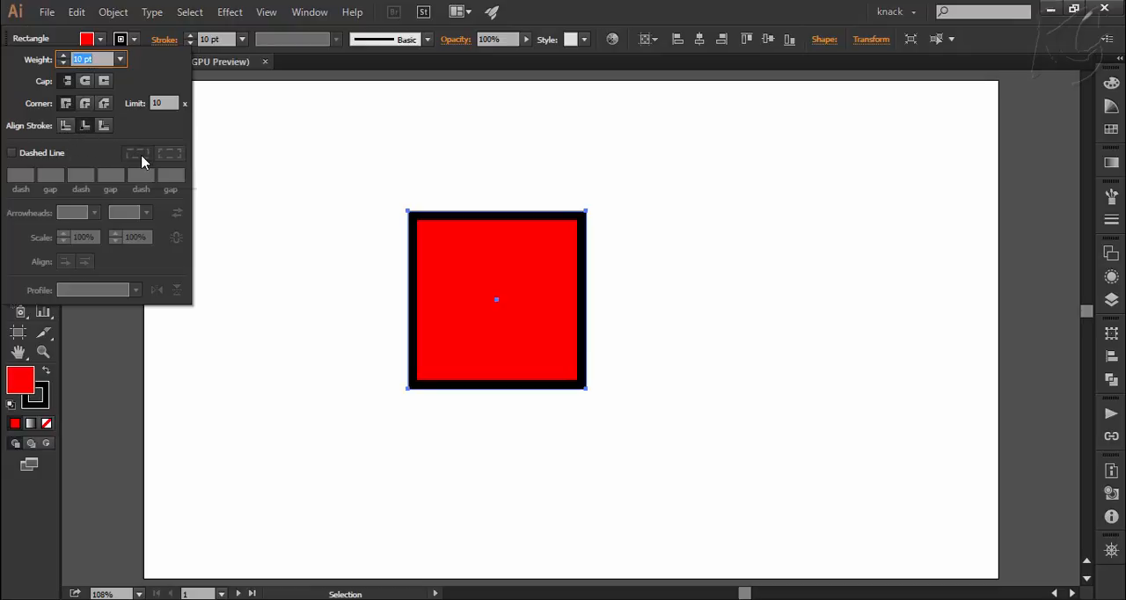
pyautogui.moveTo(158, 123)
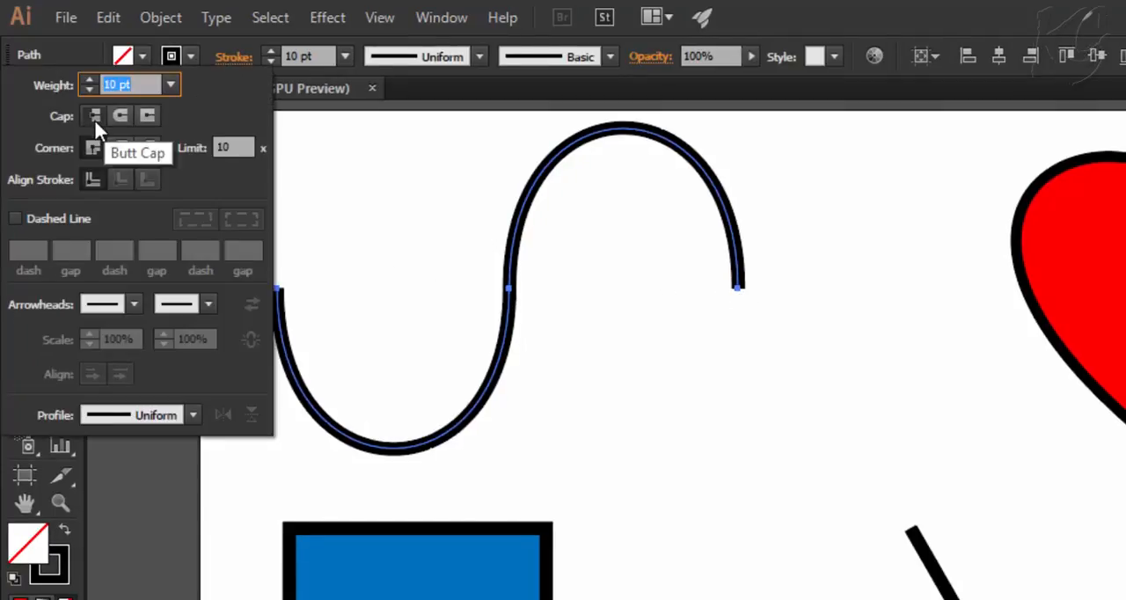
# Compare Butt, Round and Projecting caps on the S-curve, leaving Projecting.
pyautogui.click(120, 116)
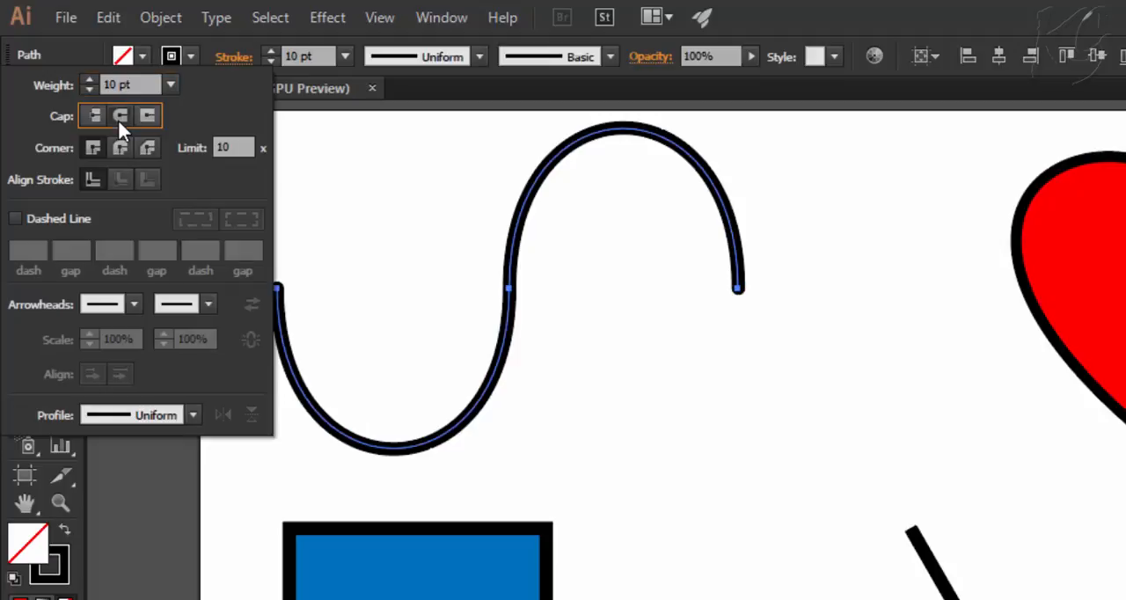
pyautogui.click(148, 116)
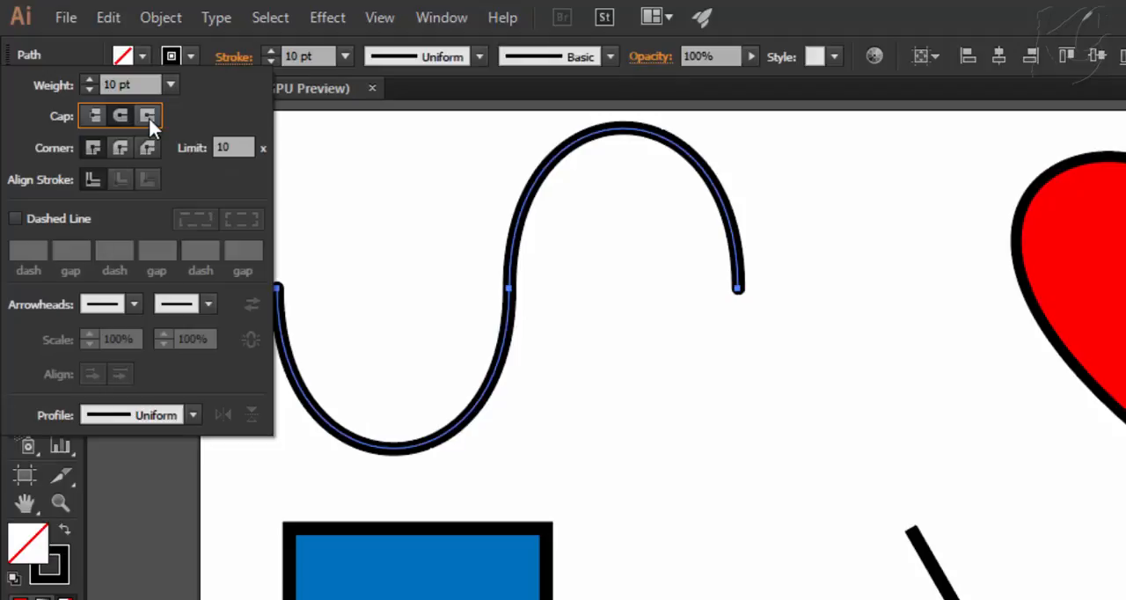
pyautogui.click(92, 116)
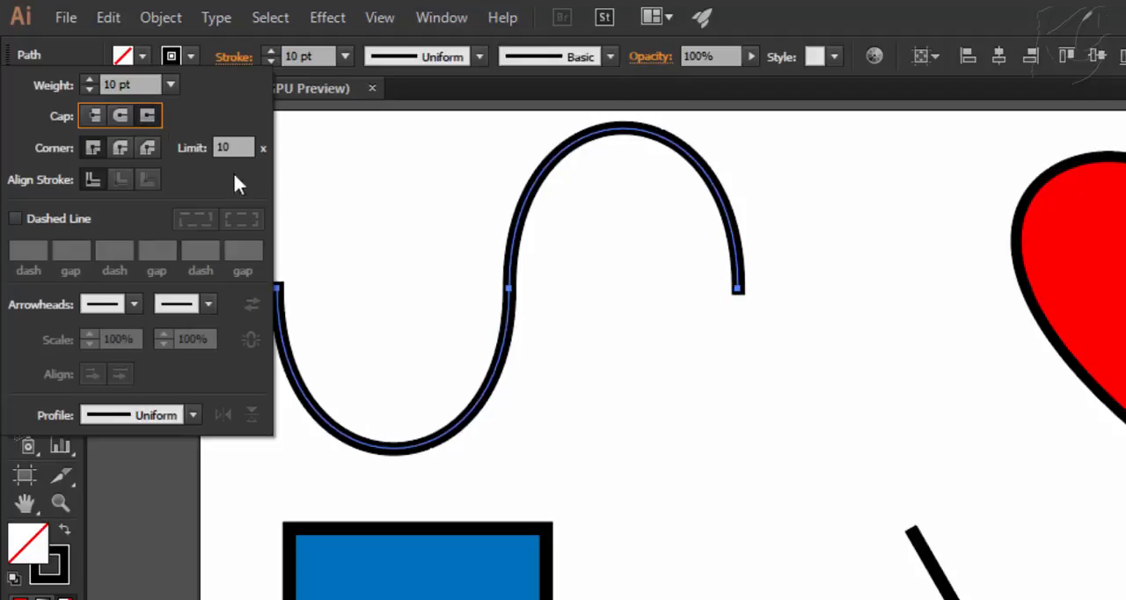
pyautogui.moveTo(91, 148)
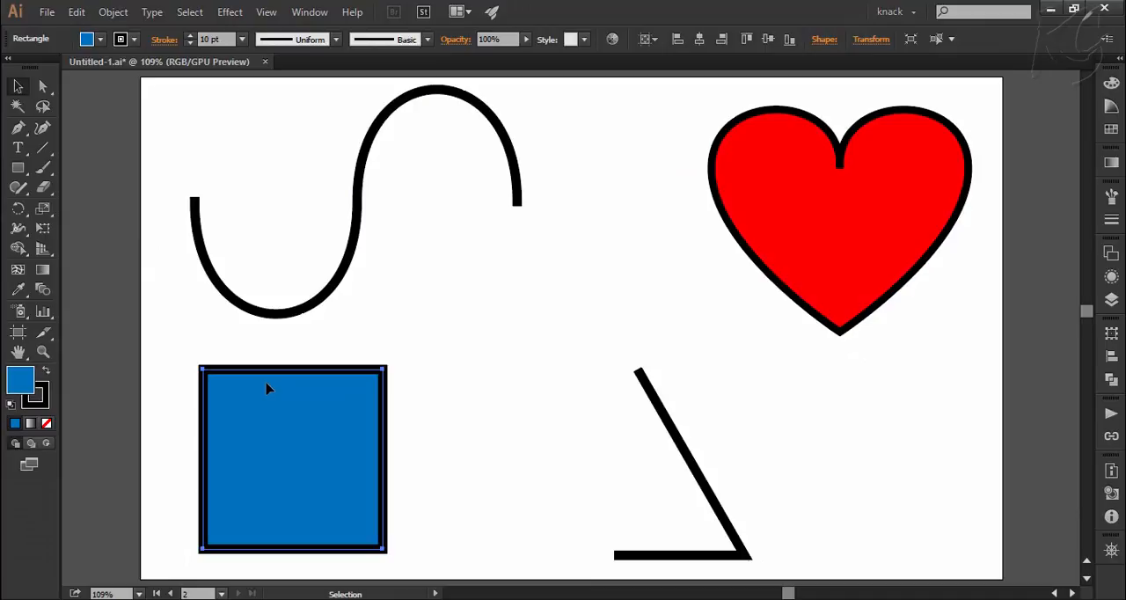
pyautogui.moveTo(378, 380)
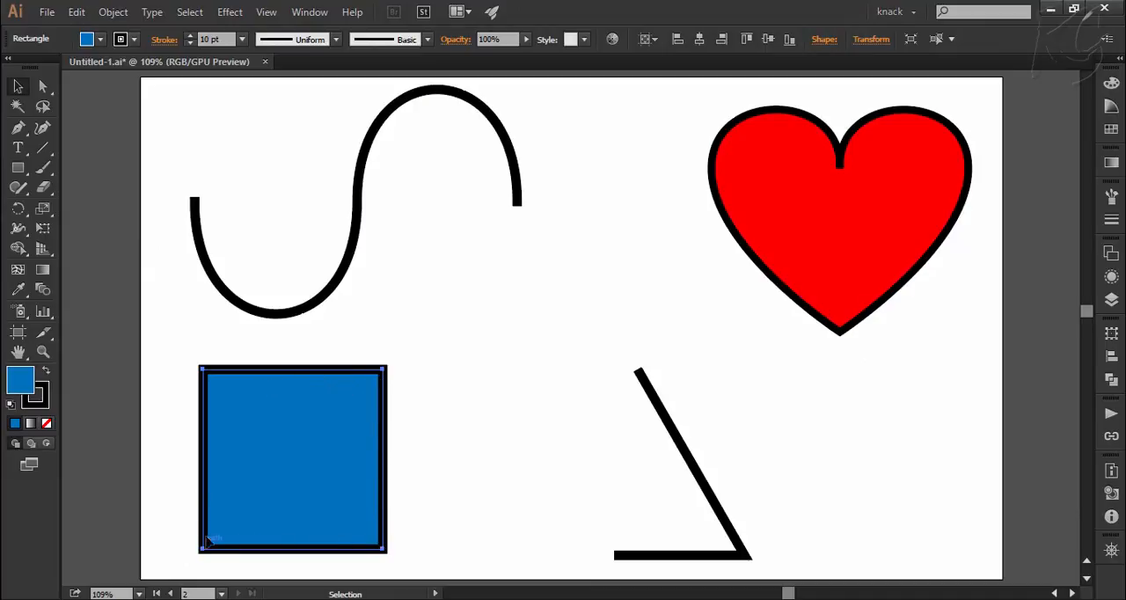
# Set the blue square's outline corners to Round Join.
pyautogui.click(166, 39)
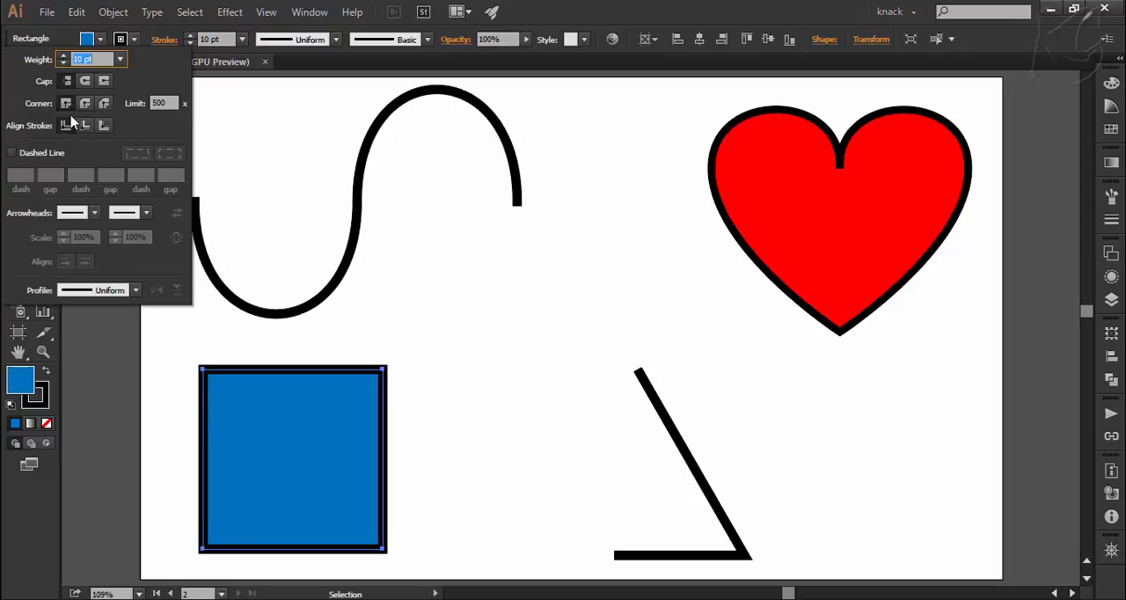
pyautogui.moveTo(67, 102)
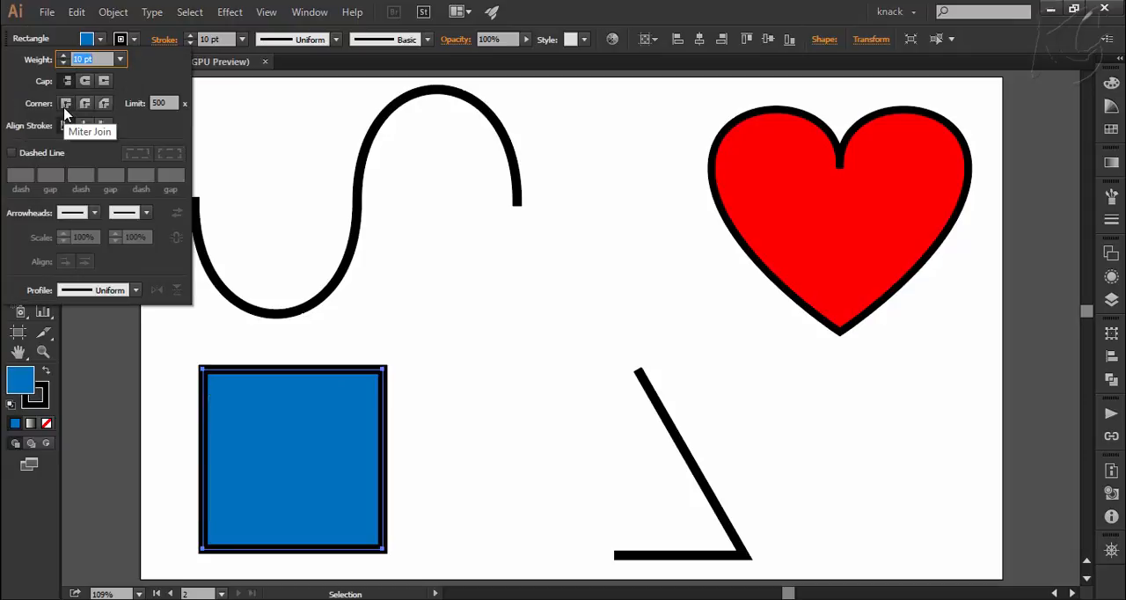
pyautogui.moveTo(85, 102)
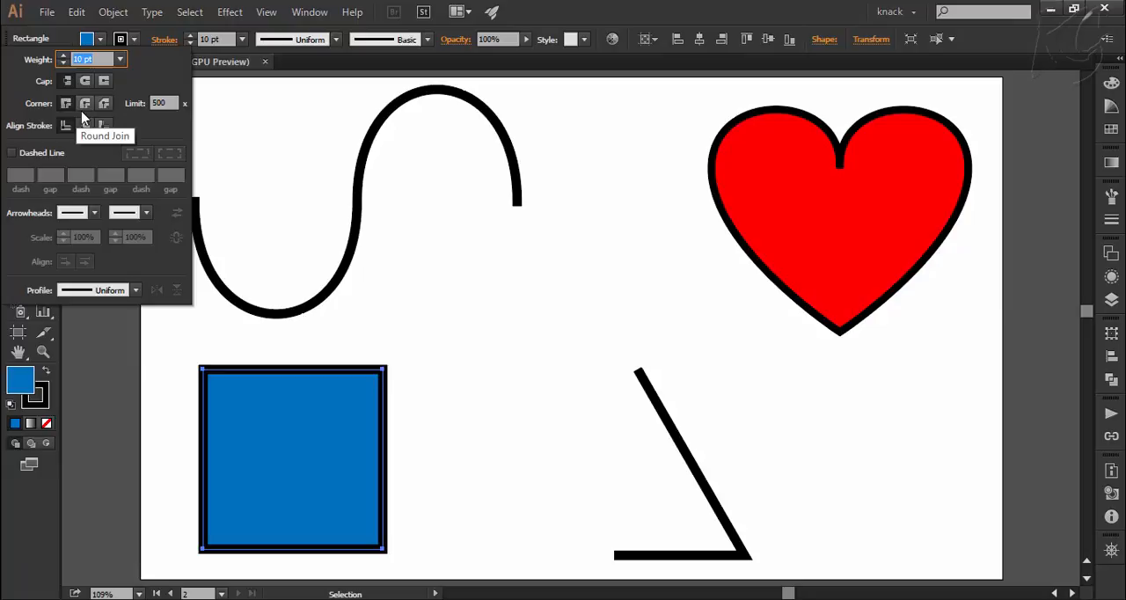
pyautogui.click(84, 102)
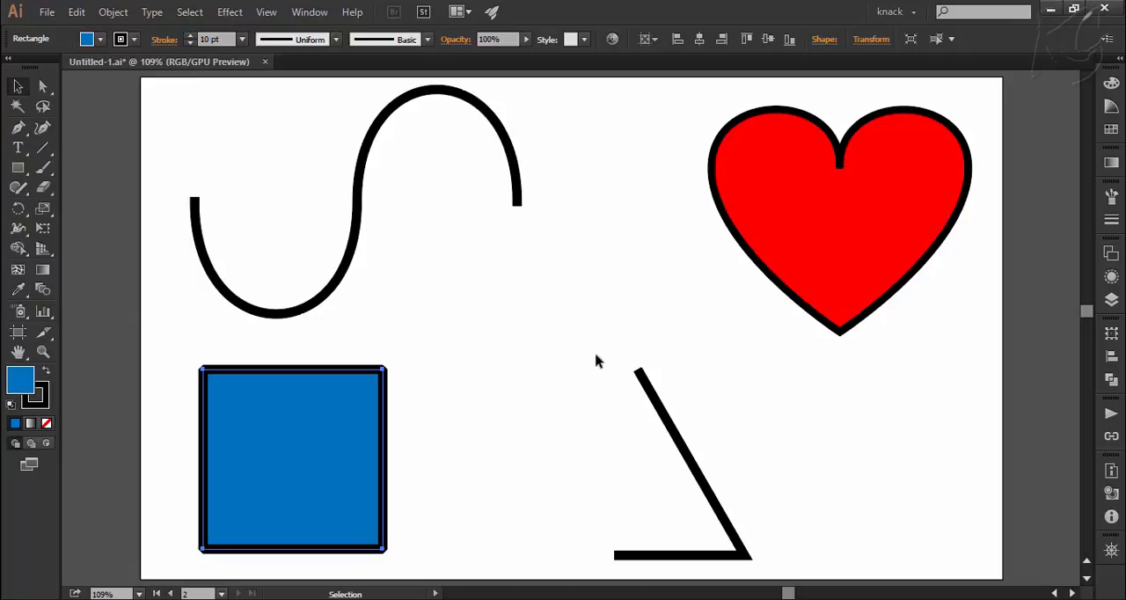
pyautogui.moveTo(732, 546)
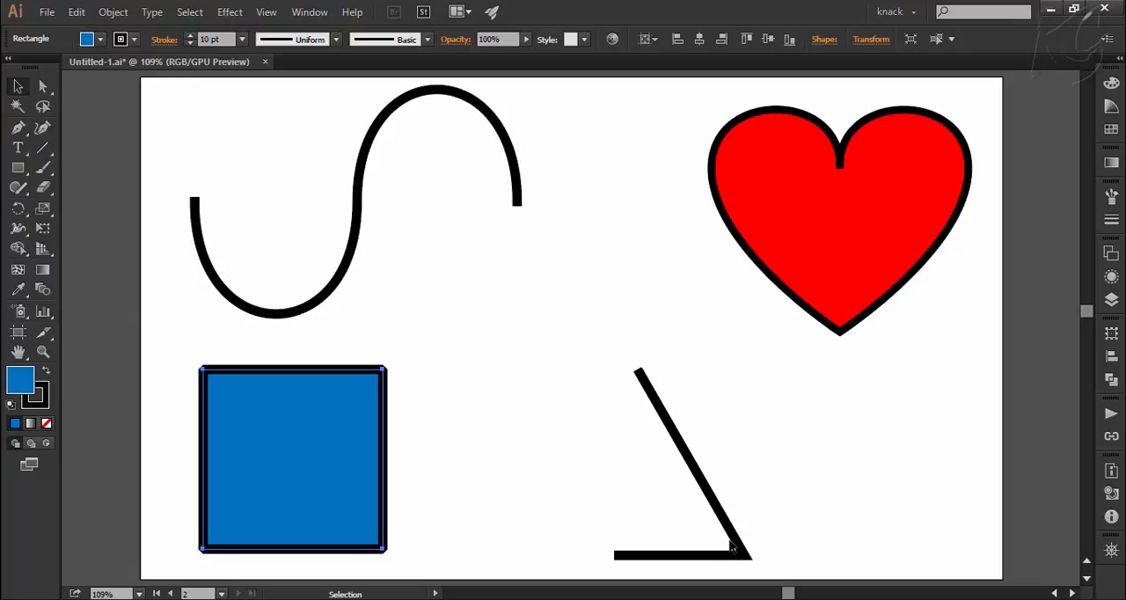
pyautogui.moveTo(630, 572)
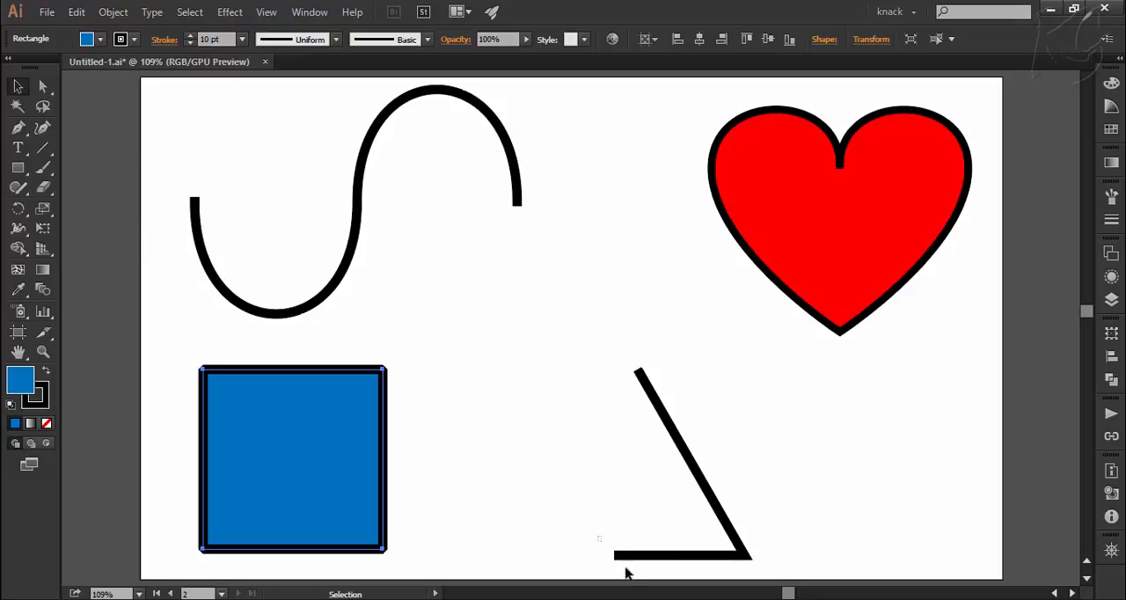
# Select the angled line and give its corner a Miter Join.
pyautogui.click(686, 466)
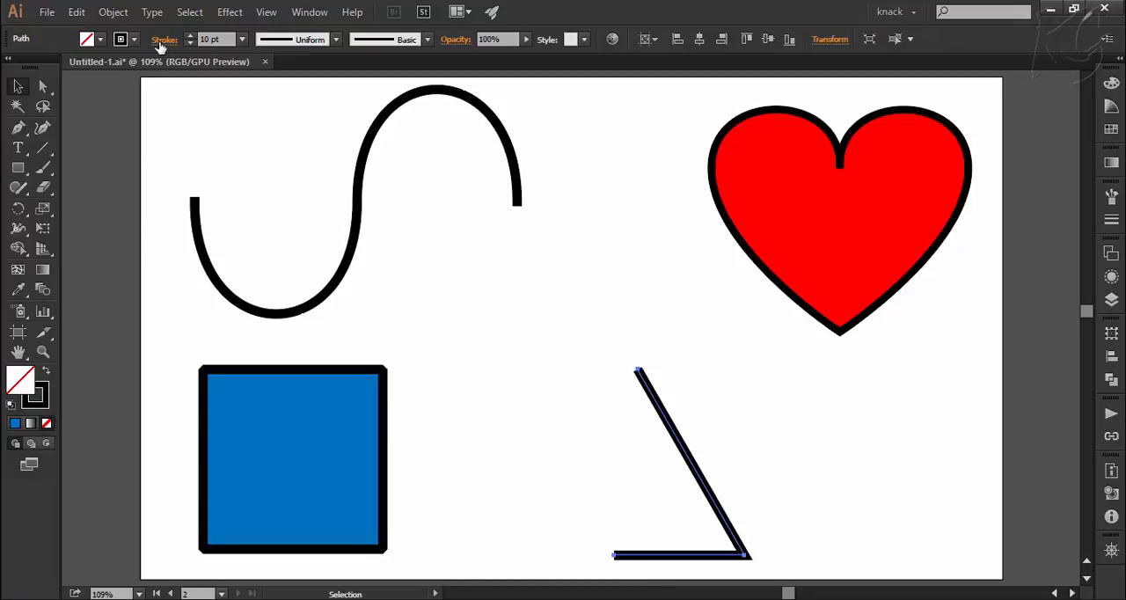
pyautogui.click(164, 39)
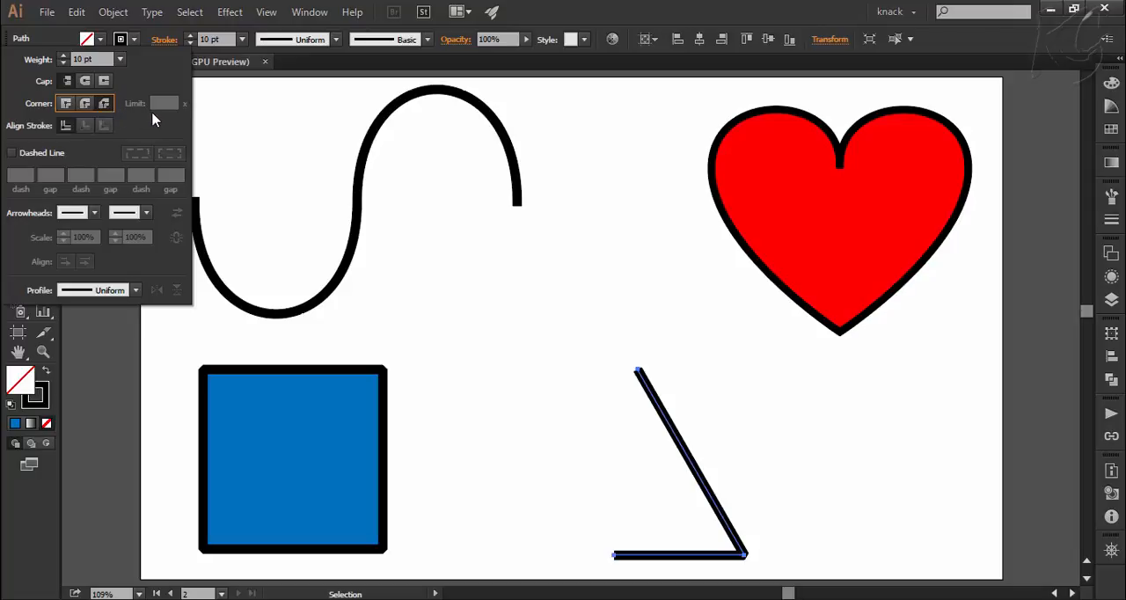
pyautogui.moveTo(162, 123)
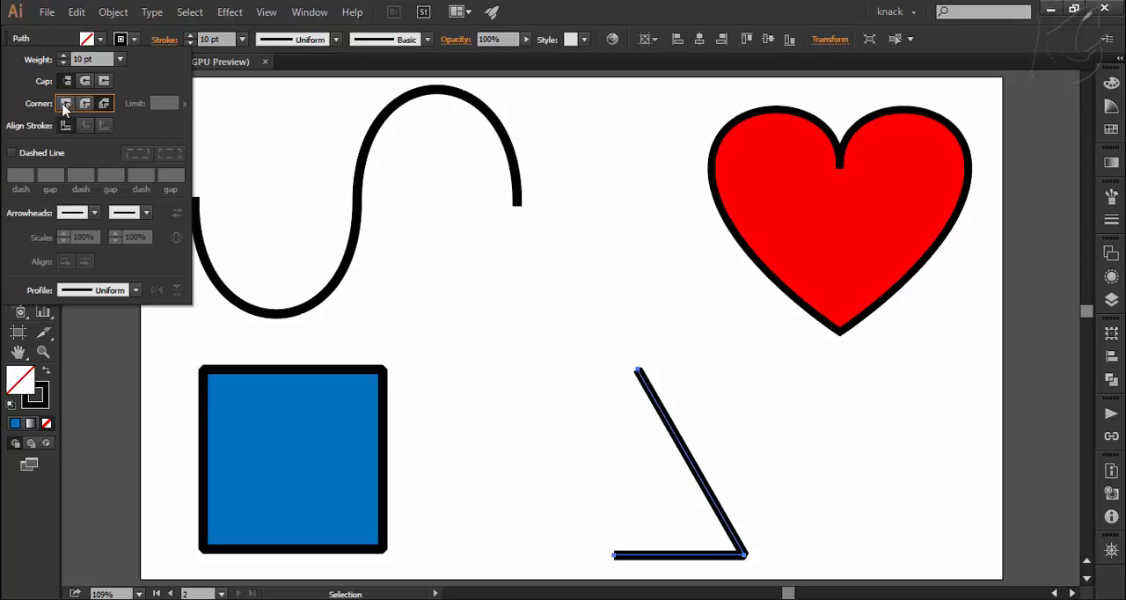
pyautogui.click(66, 102)
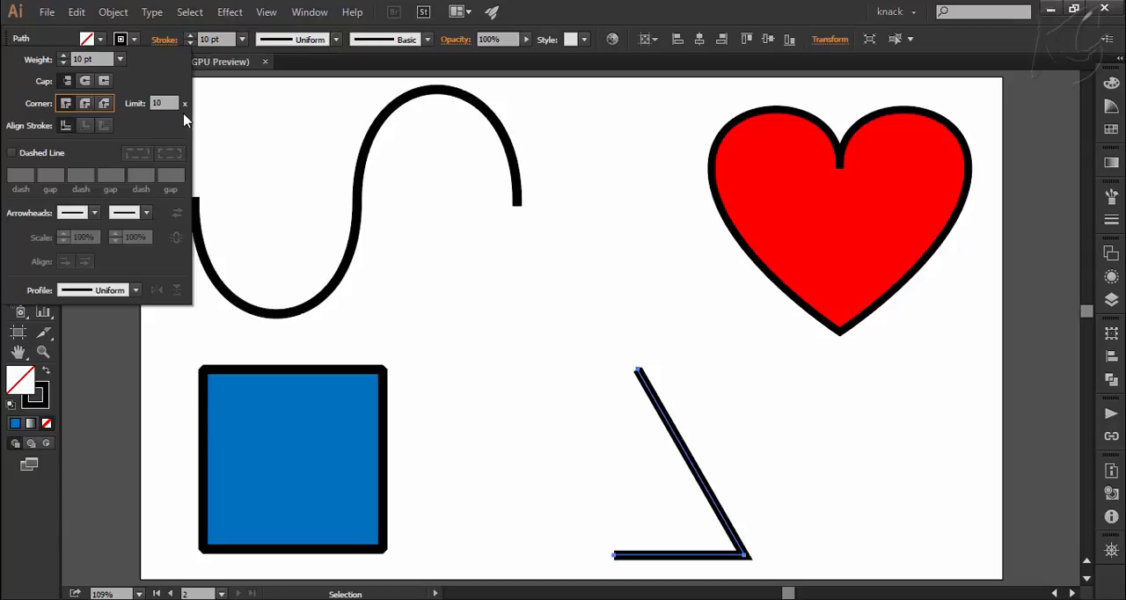
pyautogui.moveTo(236, 181)
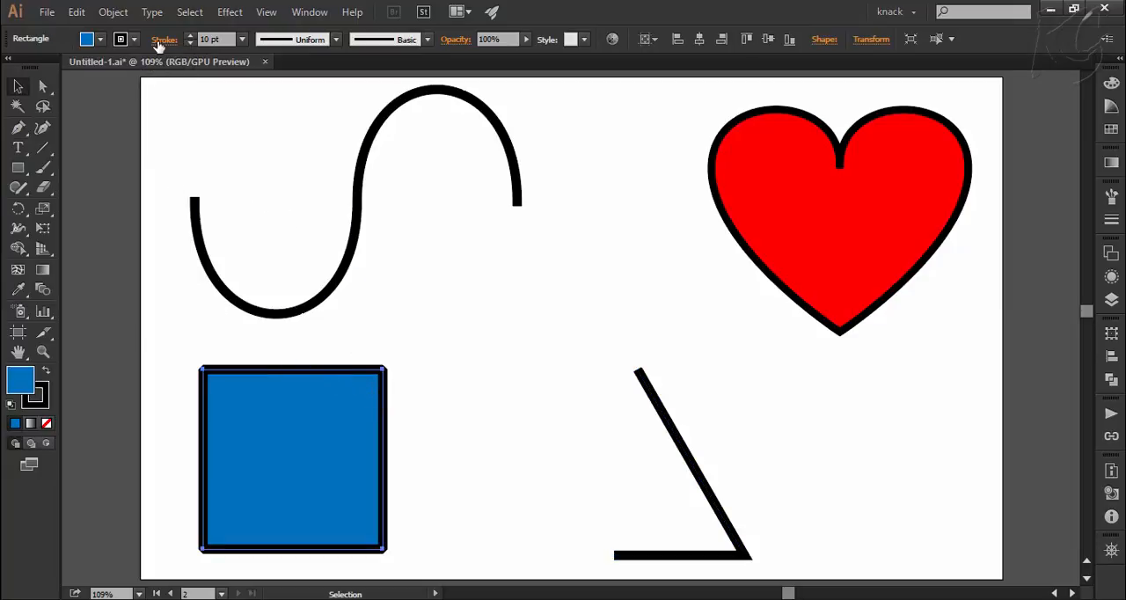
# Review the square's stroke settings and zoom to 400% on its top-left corner.
pyautogui.click(165, 39)
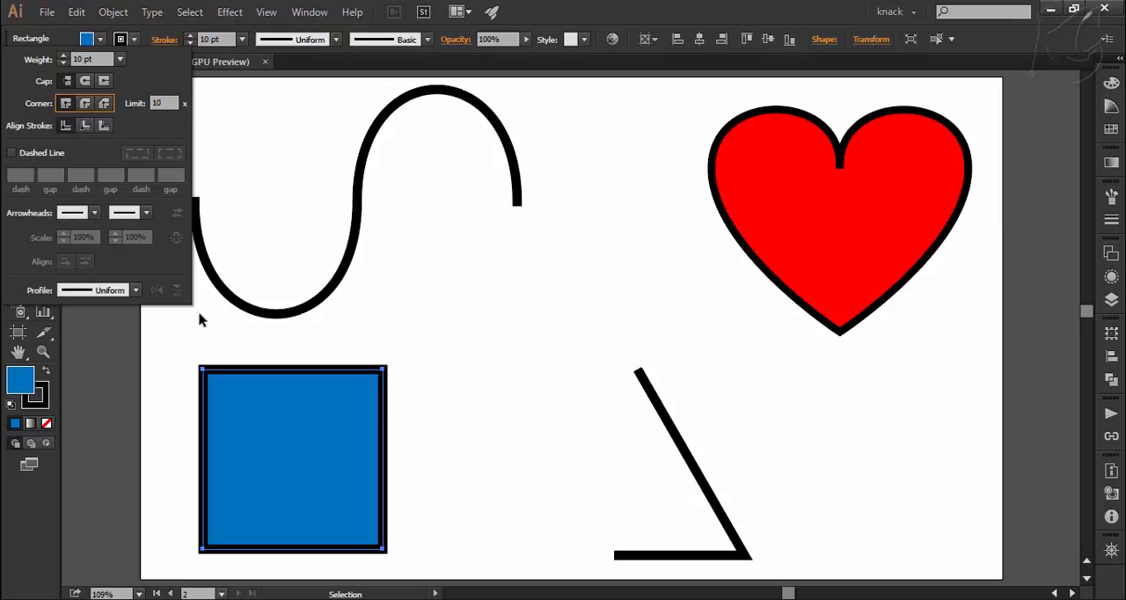
pyautogui.moveTo(214, 356)
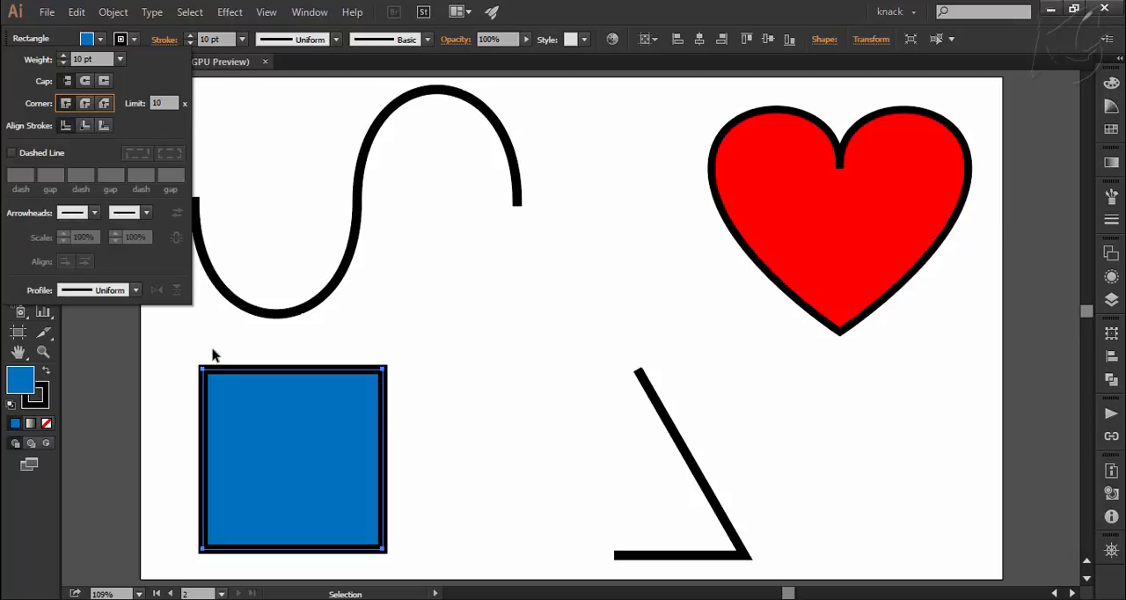
pyautogui.moveTo(250, 385)
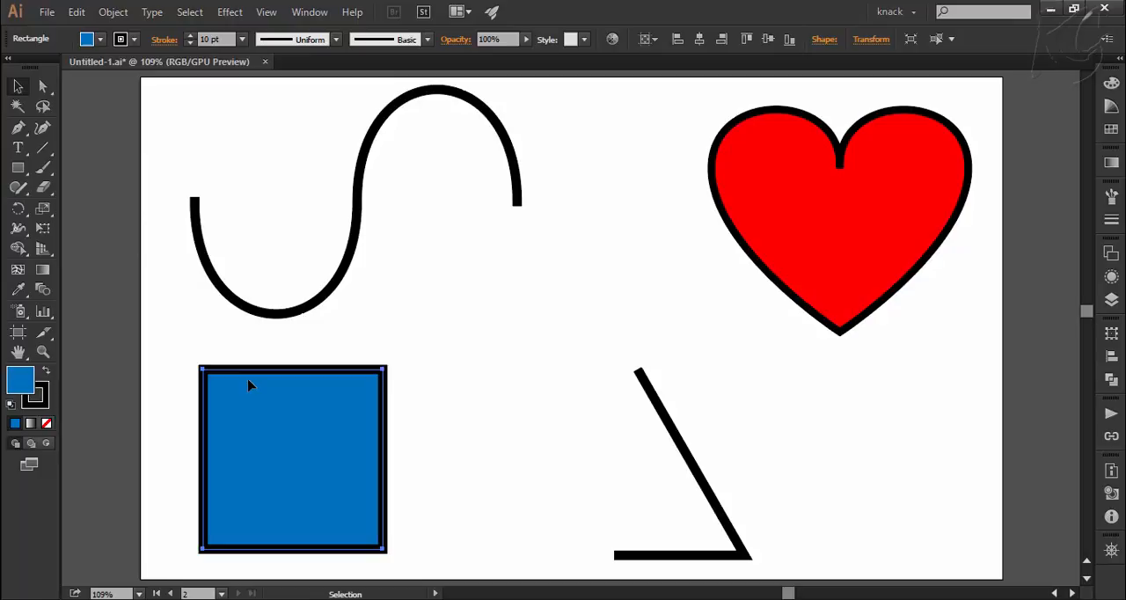
pyautogui.click(42, 148)
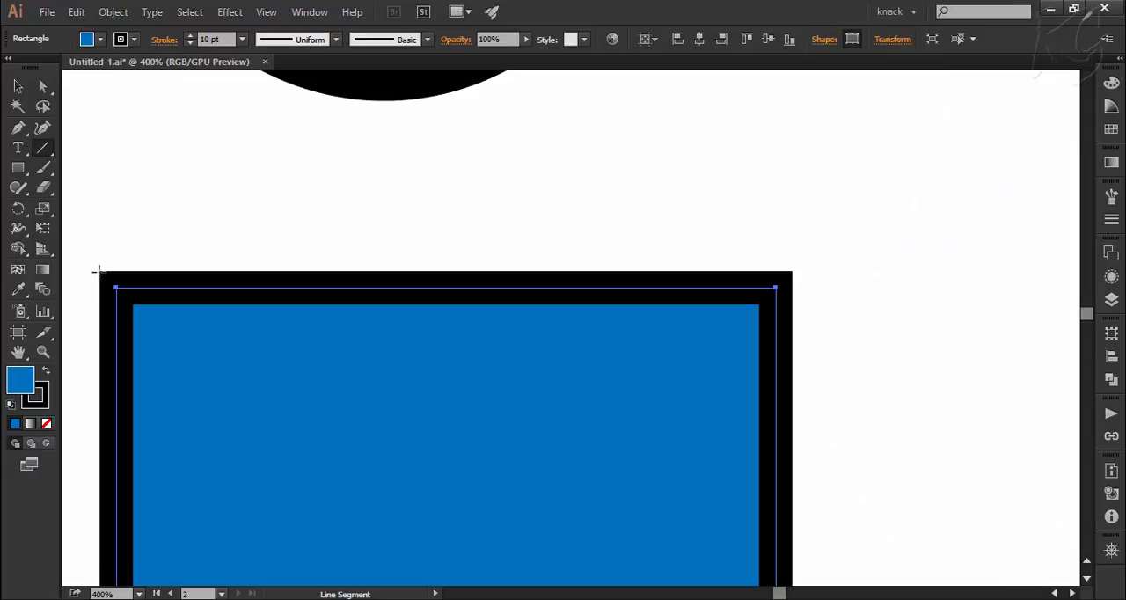
# Marquee-zoom on the square's corner and reopen its stroke settings.
pyautogui.moveTo(97, 271); pyautogui.dragTo(130, 299)
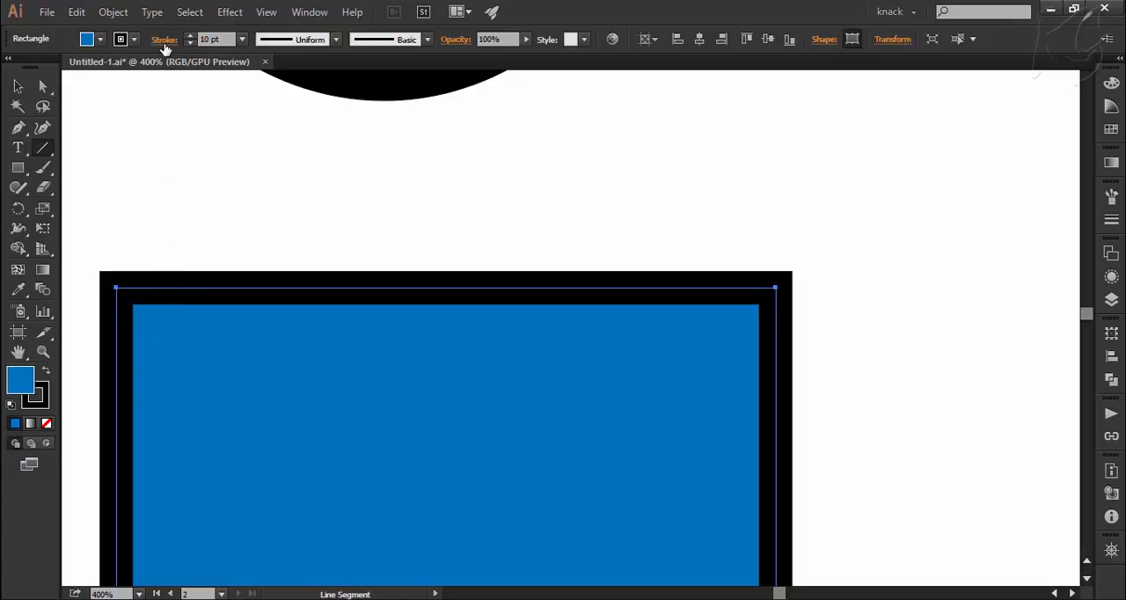
pyautogui.click(163, 39)
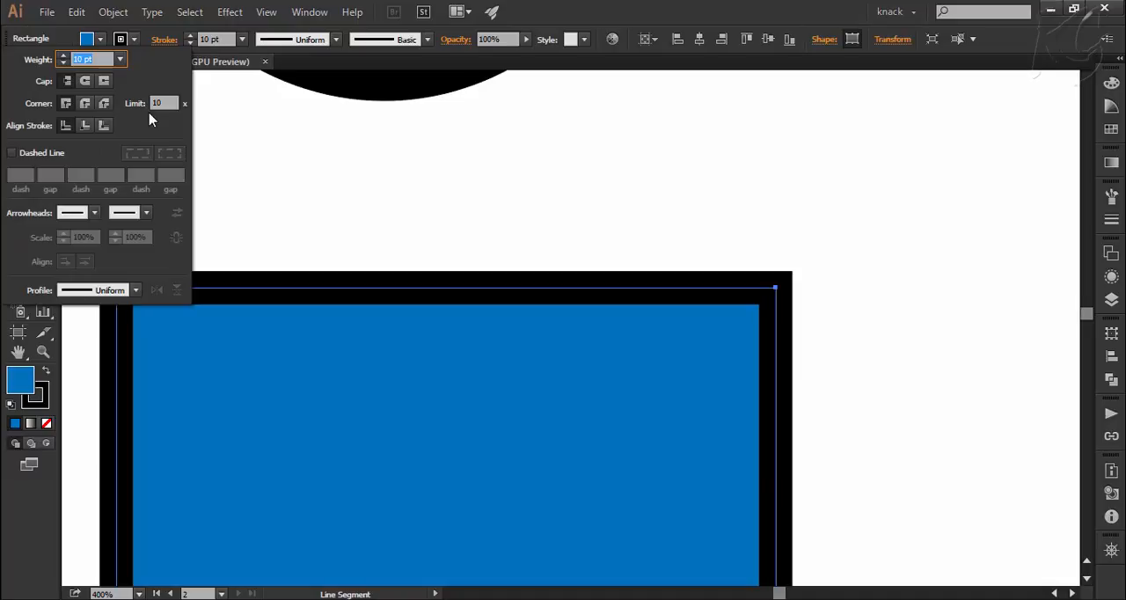
pyautogui.moveTo(167, 122)
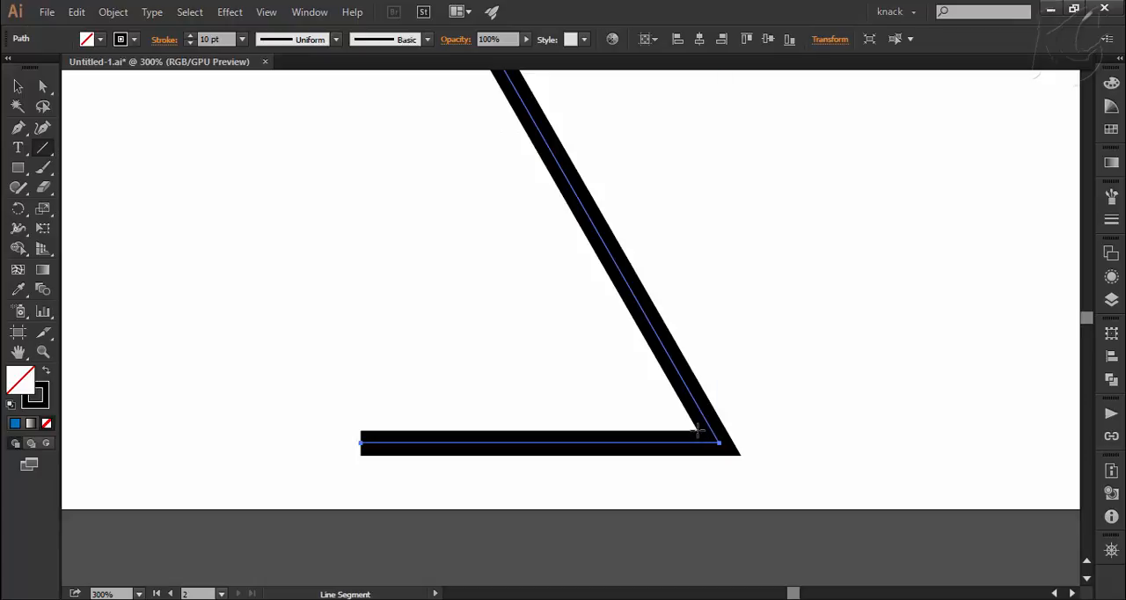
pyautogui.moveTo(697, 431); pyautogui.dragTo(739, 456)
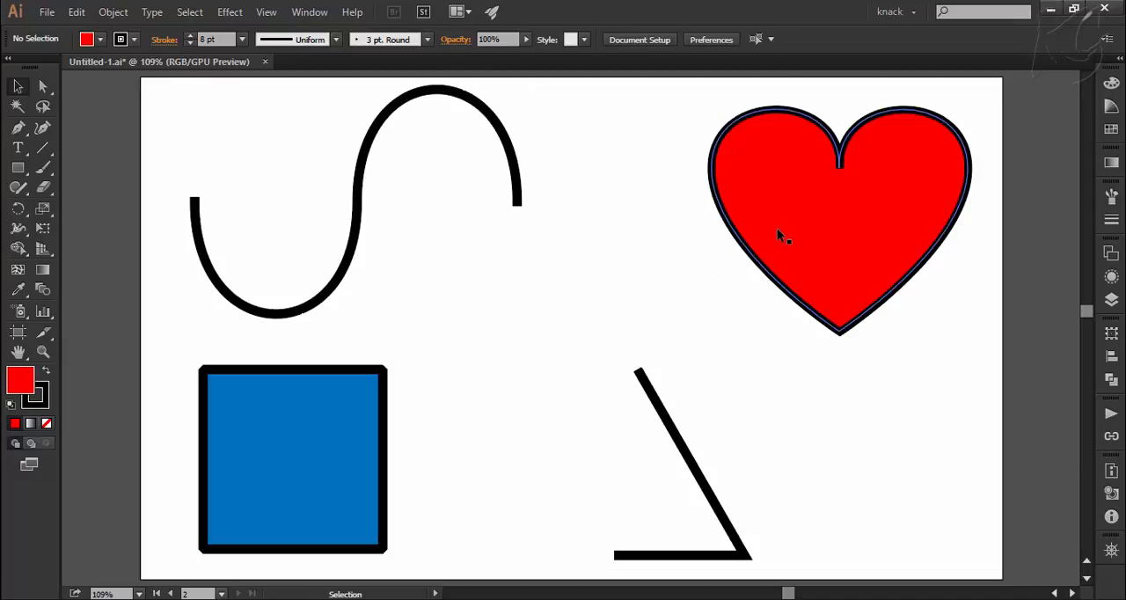
# Select the red heart and show its 8 pt stroke with miter limit 10.
pyautogui.click(783, 236)
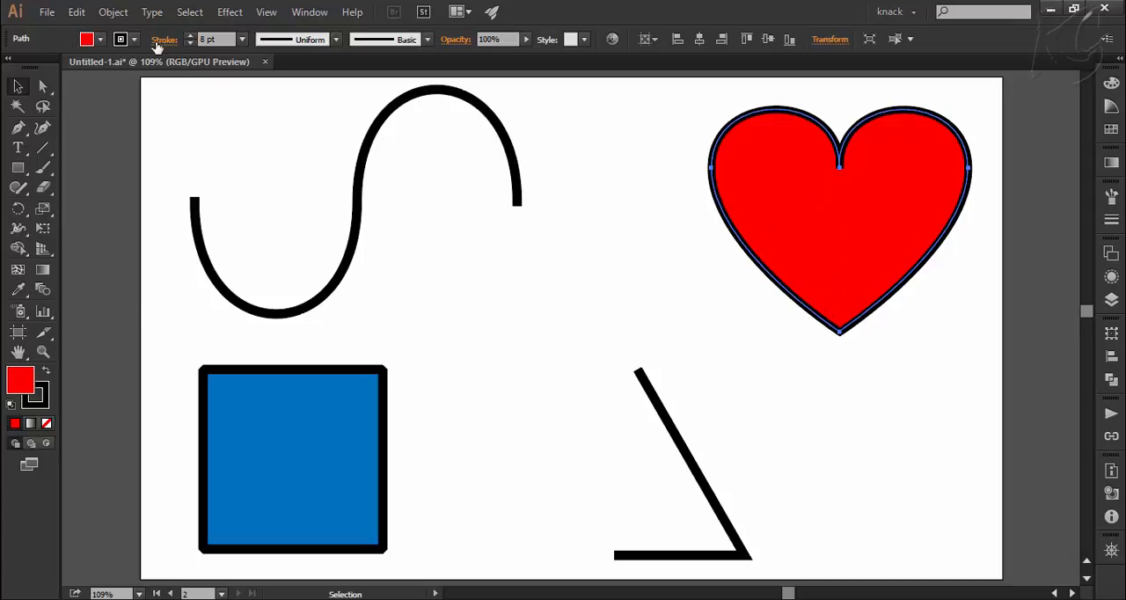
pyautogui.click(165, 38)
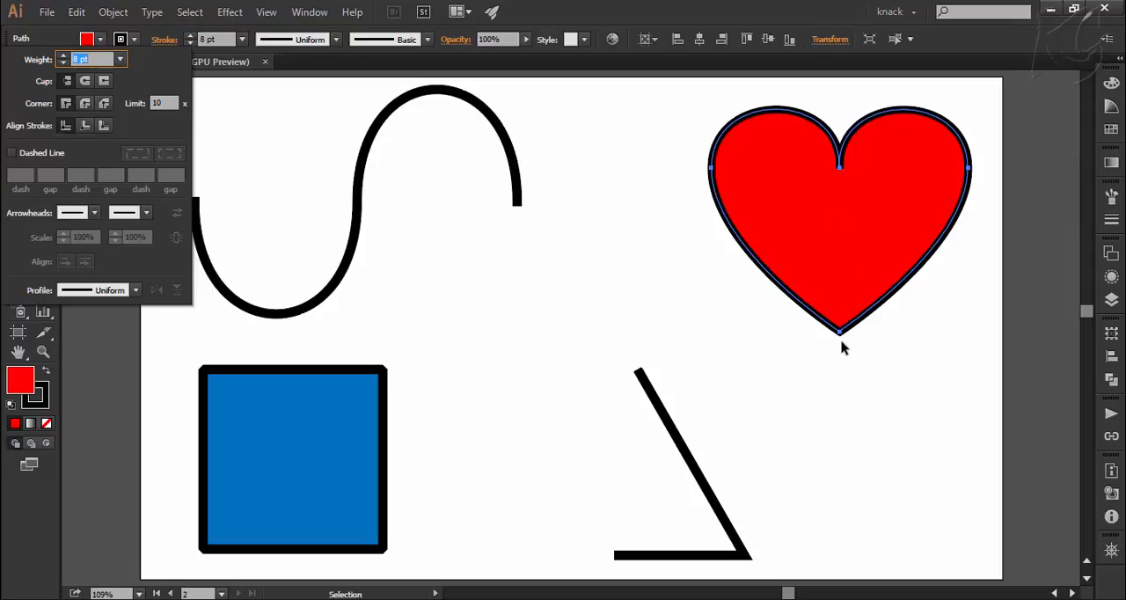
pyautogui.moveTo(843, 183)
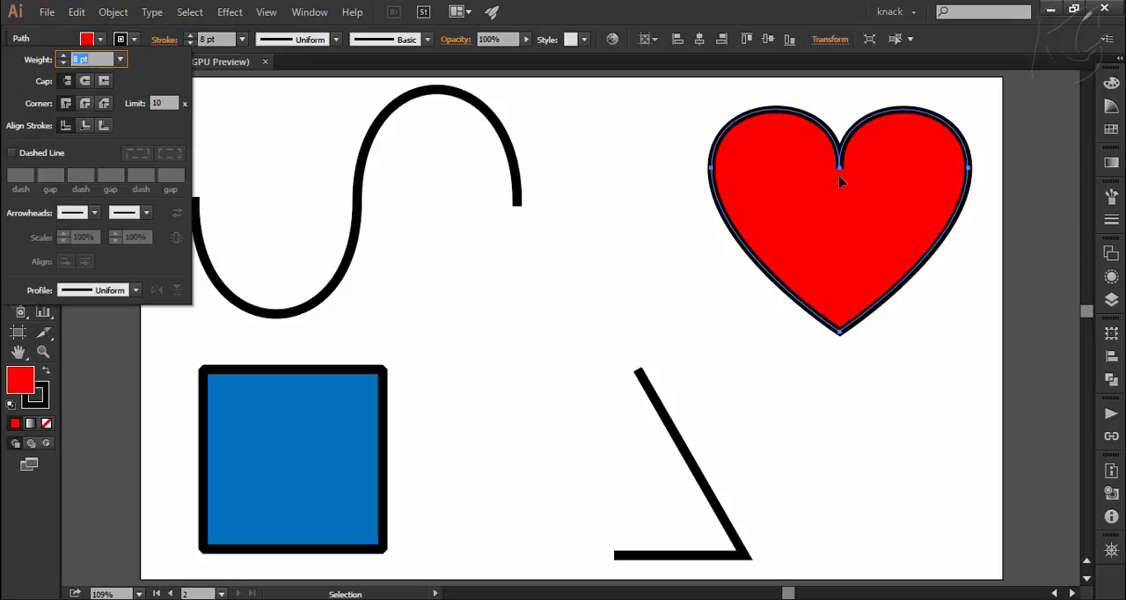
pyautogui.moveTo(173, 116)
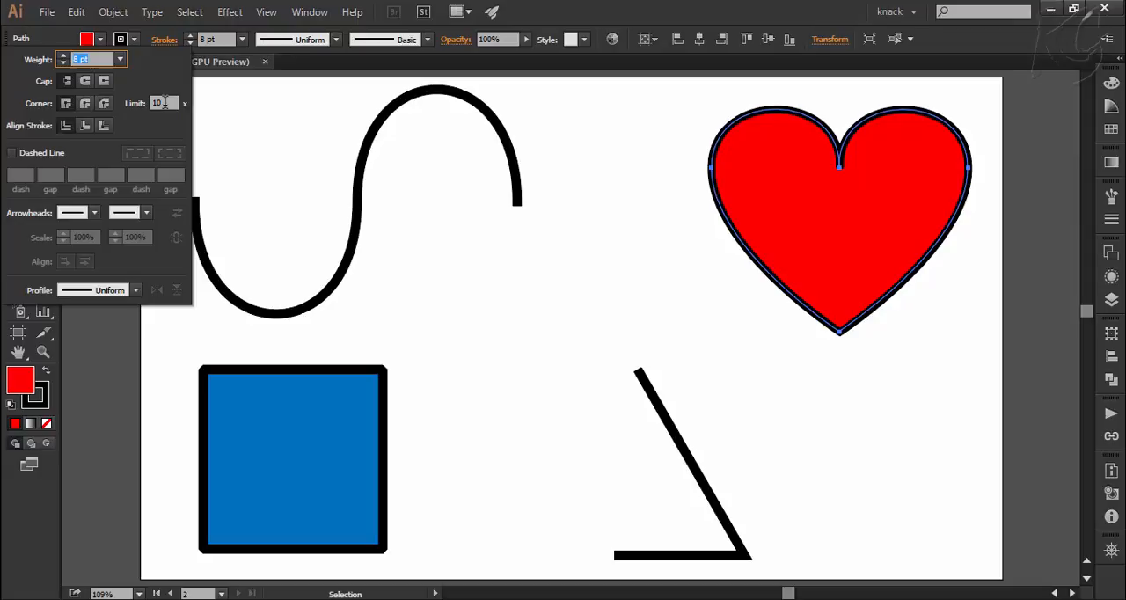
pyautogui.click(162, 102)
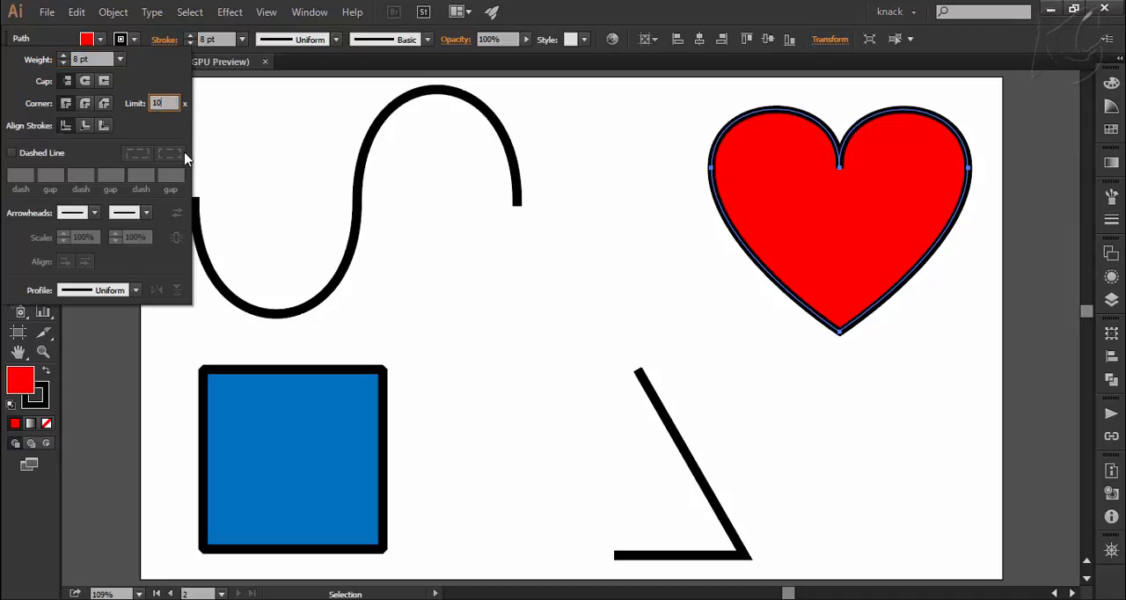
pyautogui.moveTo(172, 130)
pyautogui.write('15')
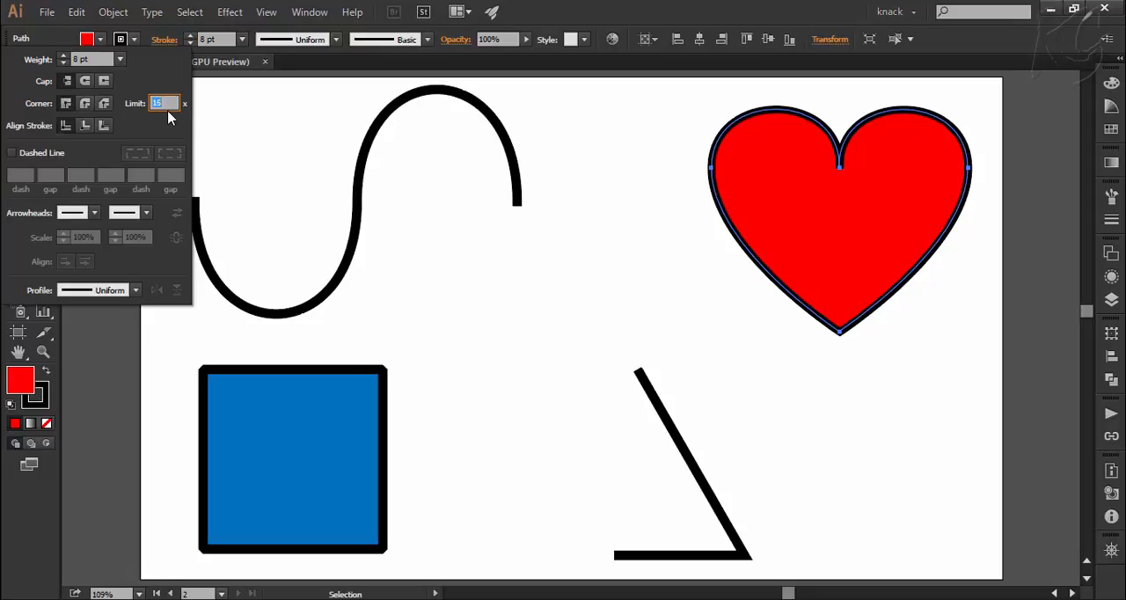
# Raise the heart's miter limit to 22 so its top notch spikes.
pyautogui.write('22')
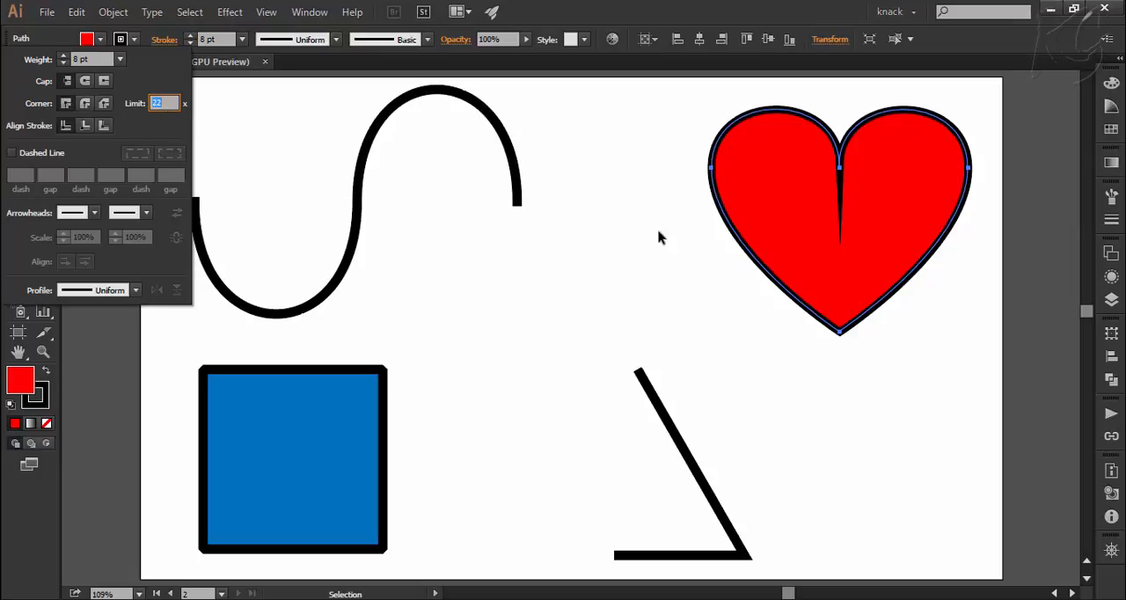
pyautogui.moveTo(834, 257)
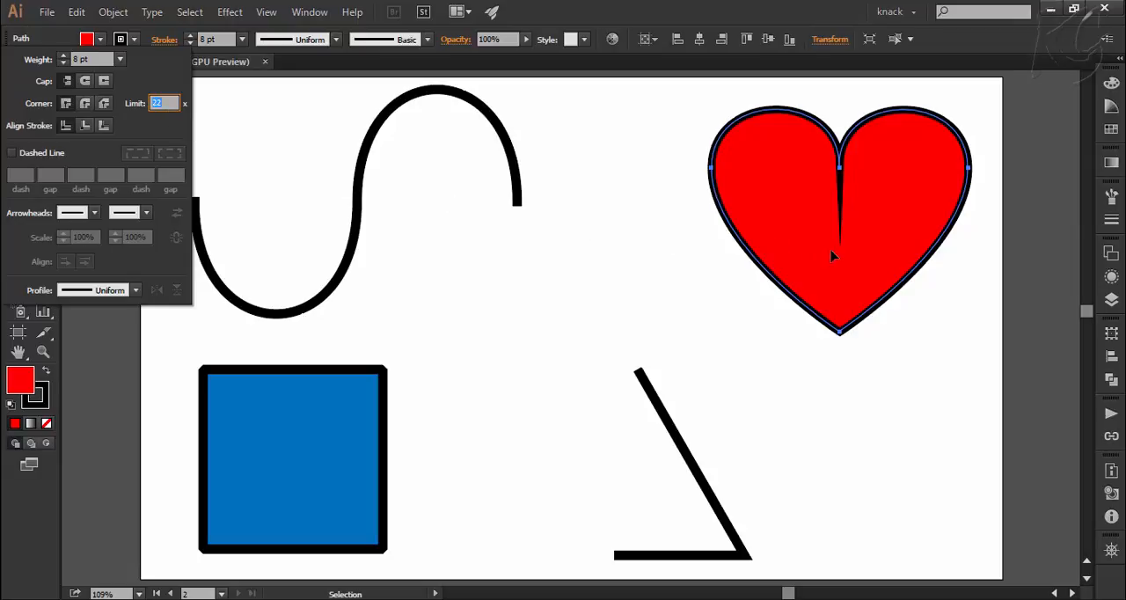
pyautogui.moveTo(650, 257)
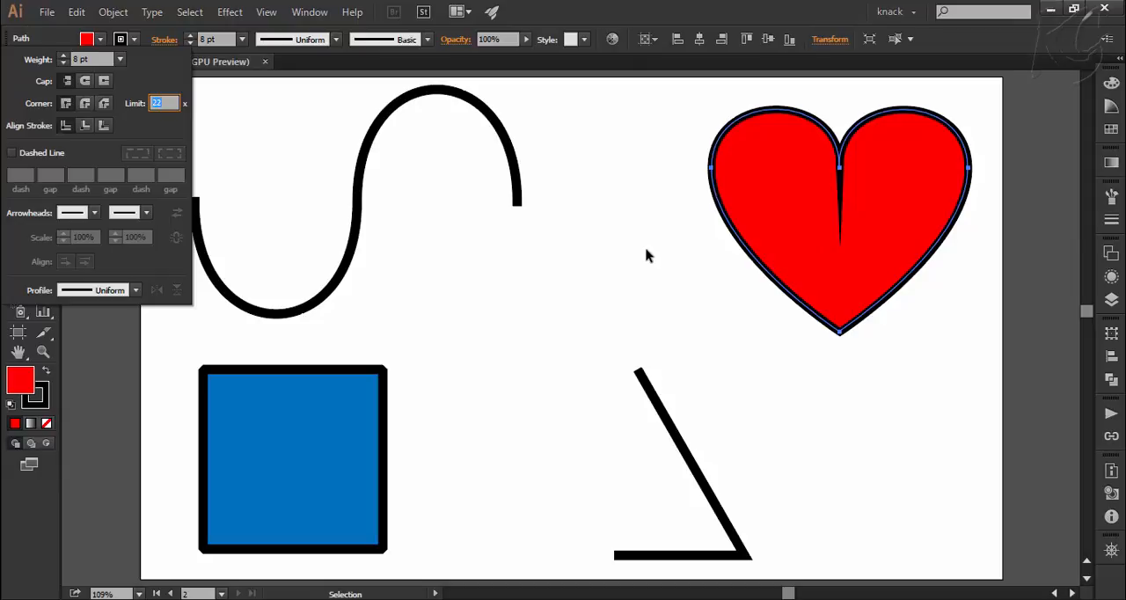
pyautogui.moveTo(560, 236)
pyautogui.write('19')
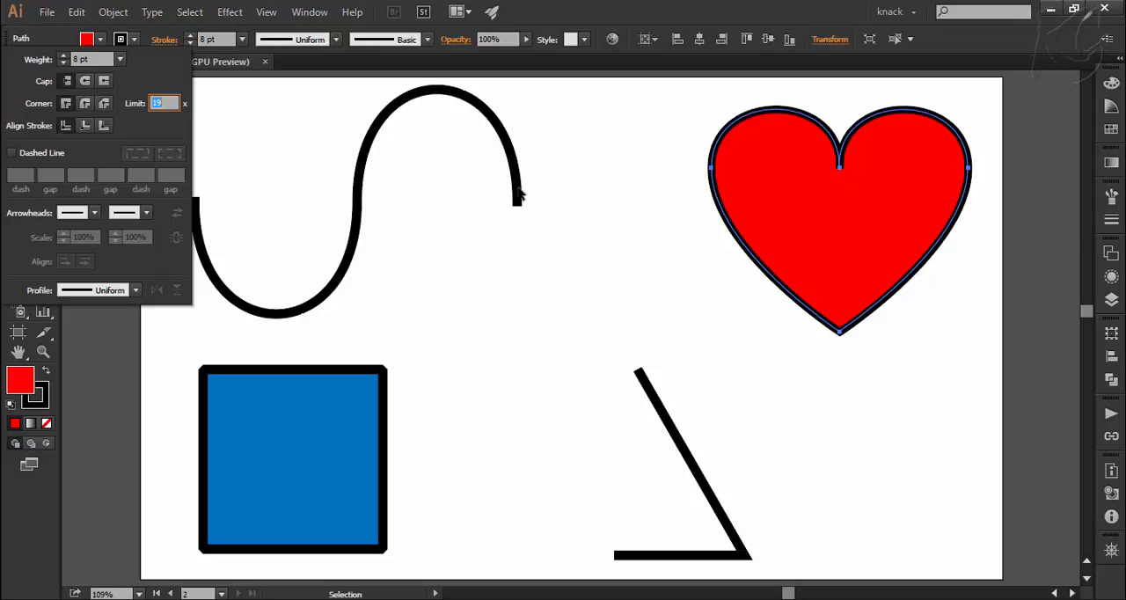
# Select the square and angled line together and show their Corner join options.
pyautogui.click(85, 102)
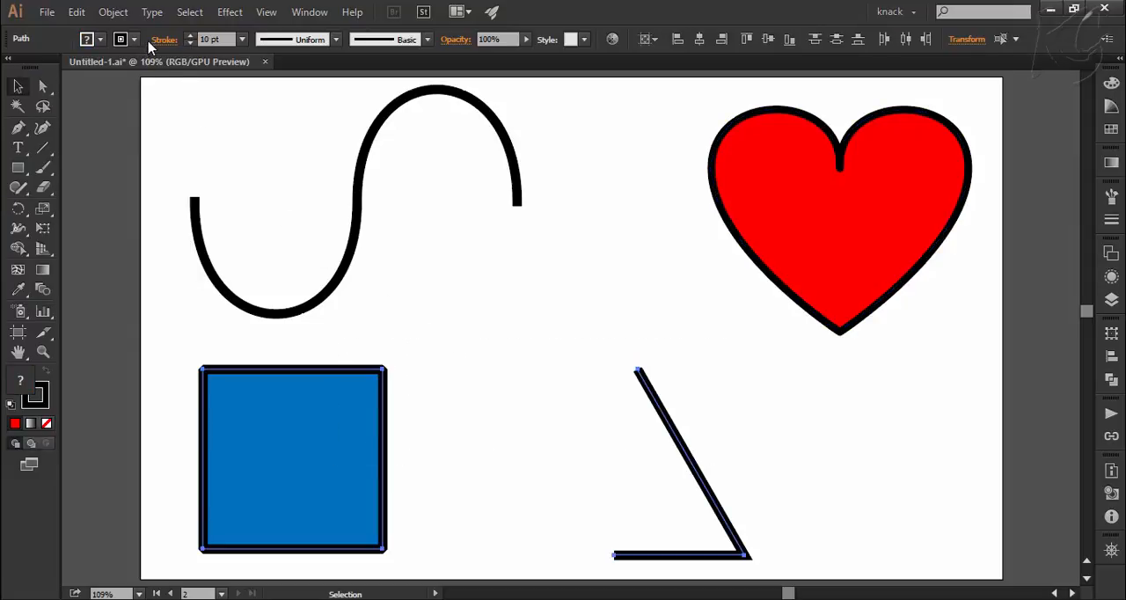
pyautogui.click(165, 39)
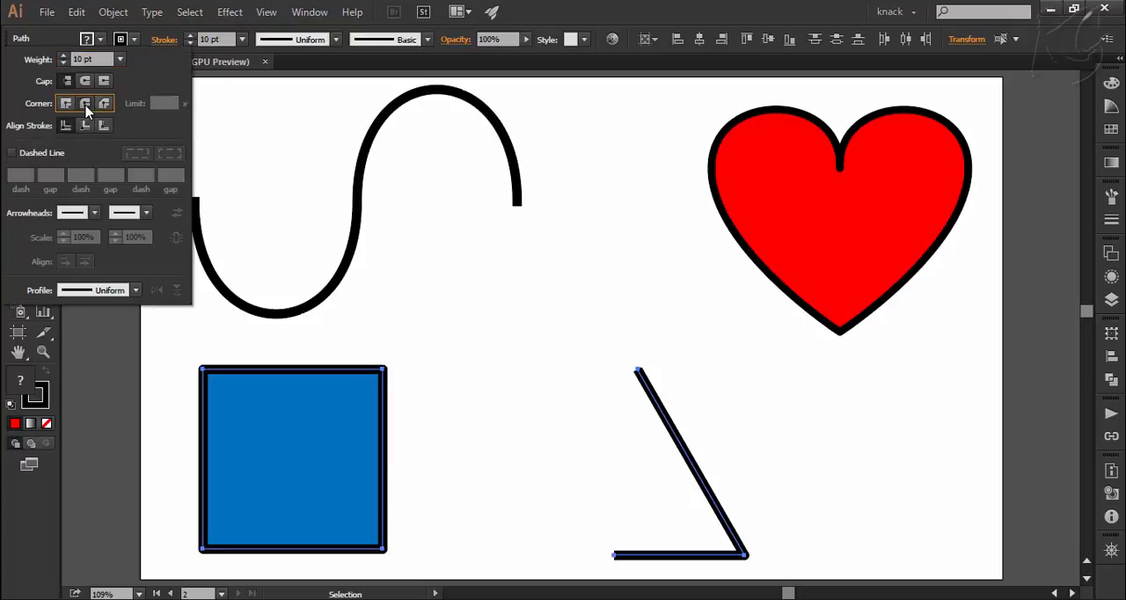